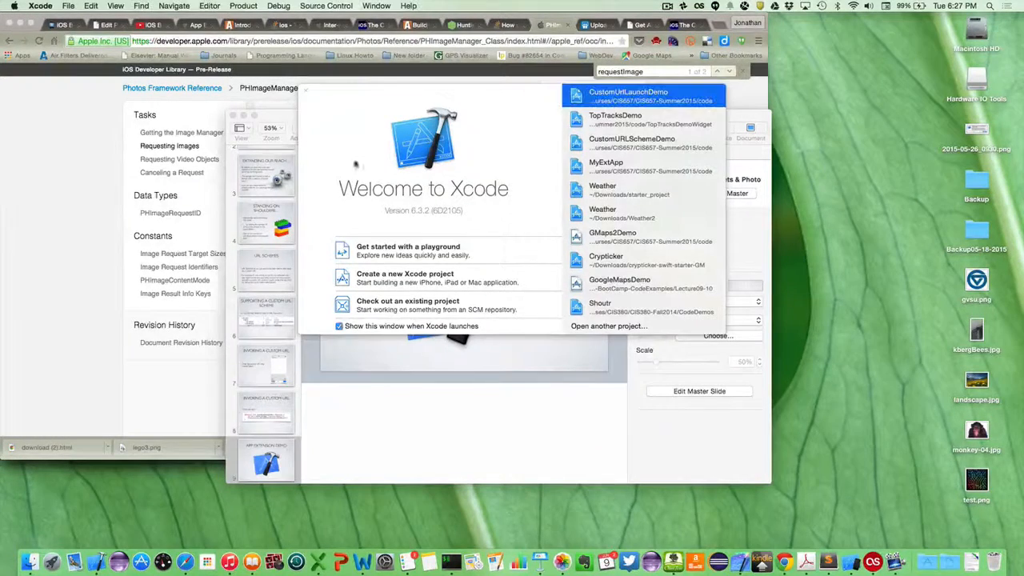
Begin a new iOS single-view Swift iPhone project named URLSchemeDemo and proceed to its save location
click(68, 6)
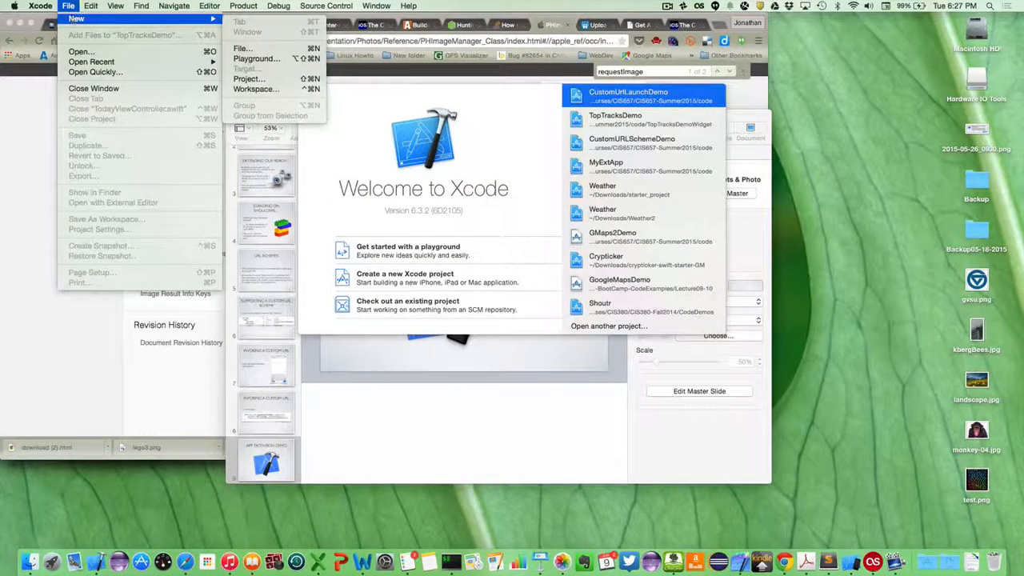
click(241, 78)
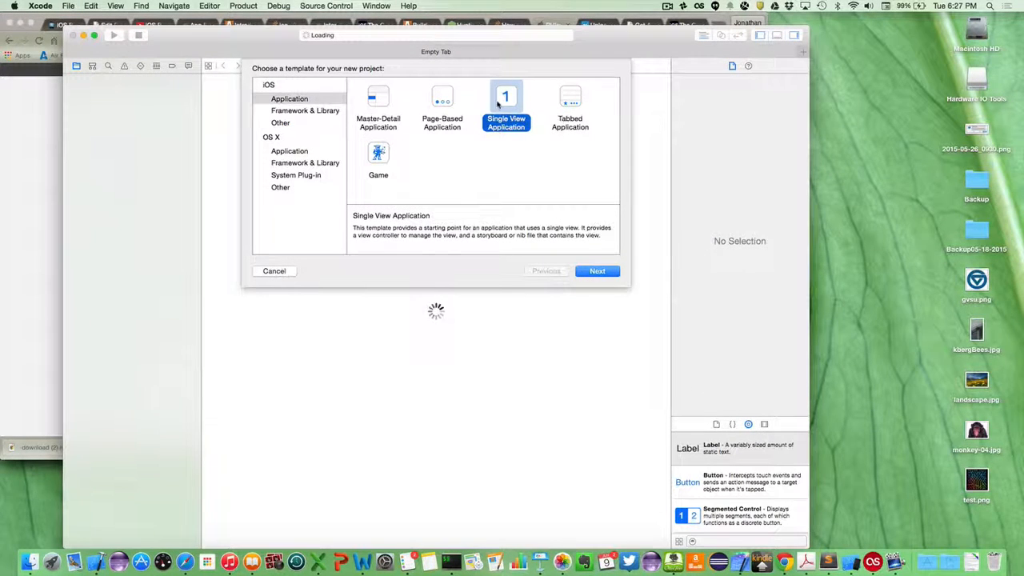
click(597, 270)
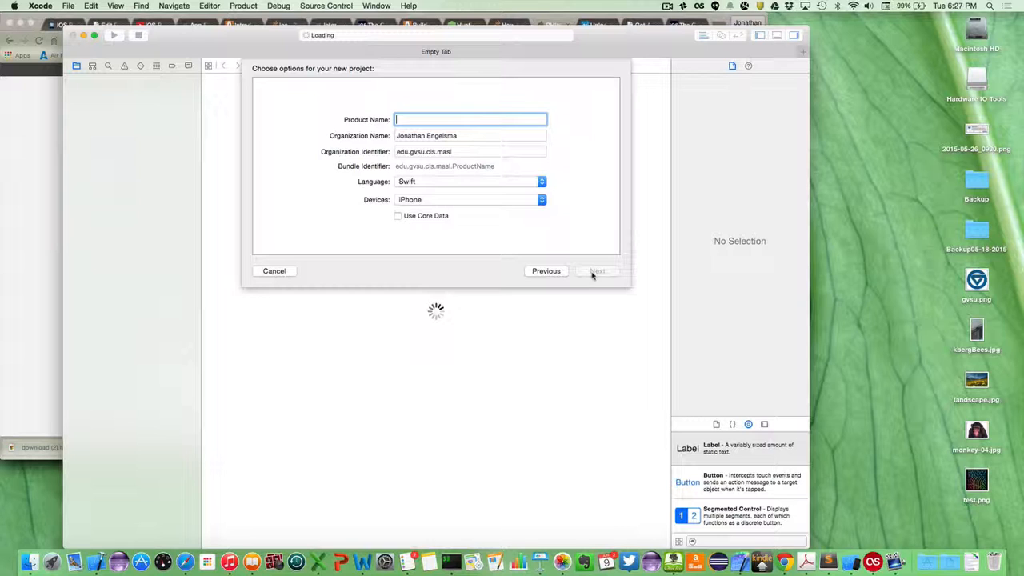
text(UI)
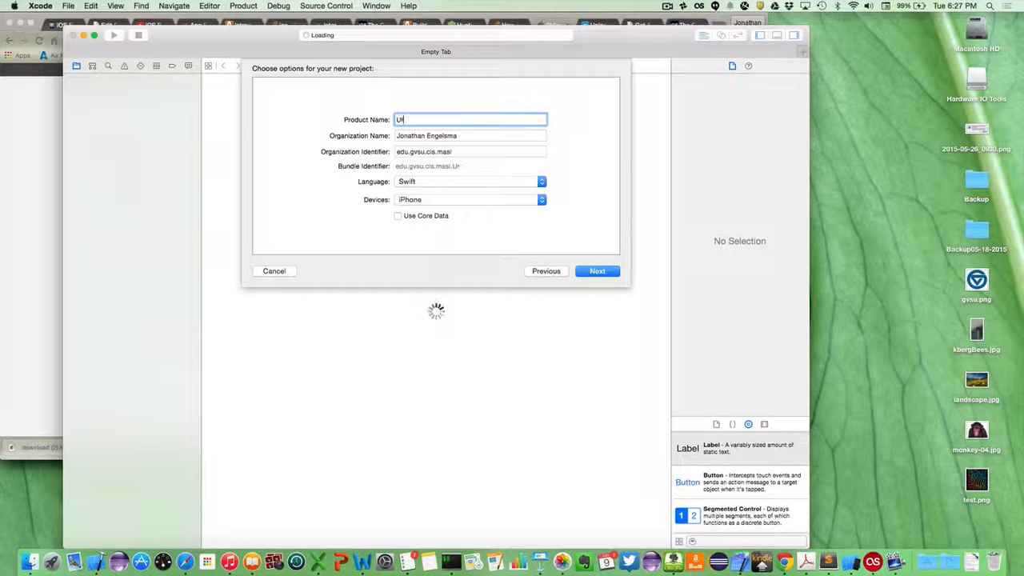
text(RLSchemeDemo)
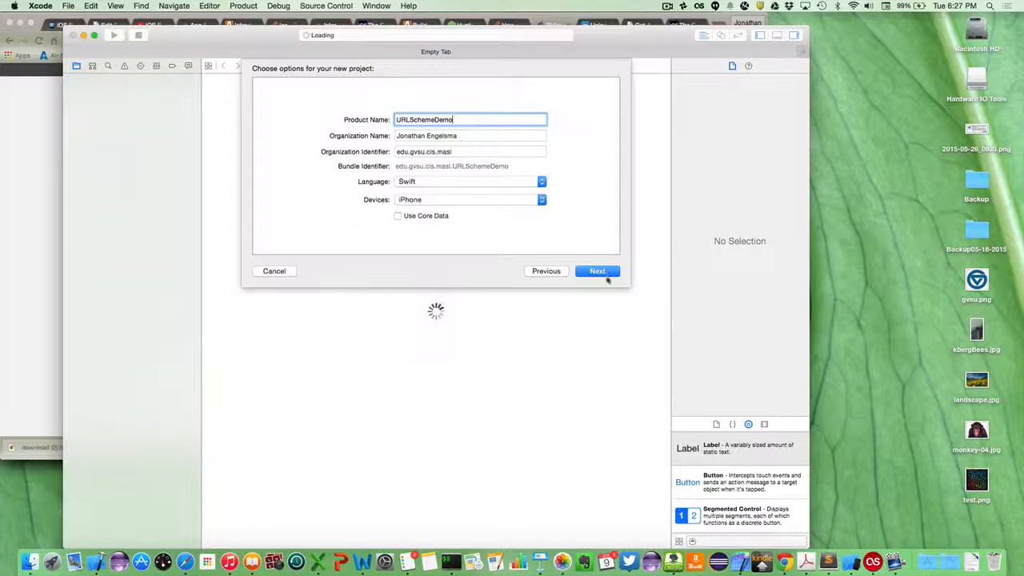
click(597, 271)
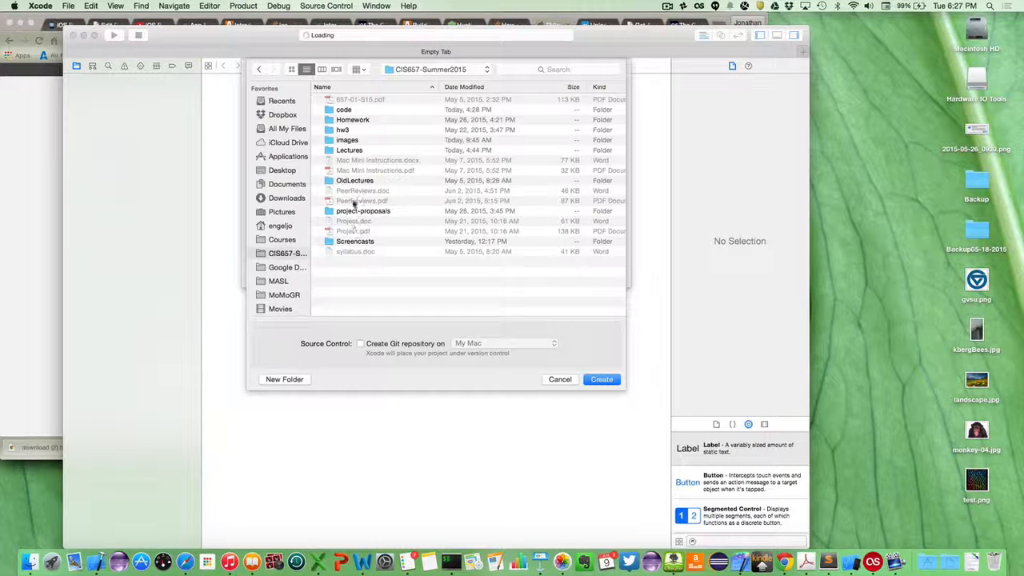
Create the project inside a new Lecture11 folder under Lectures/iOS-BootCamp-CodeExamples
double_click(349, 150)
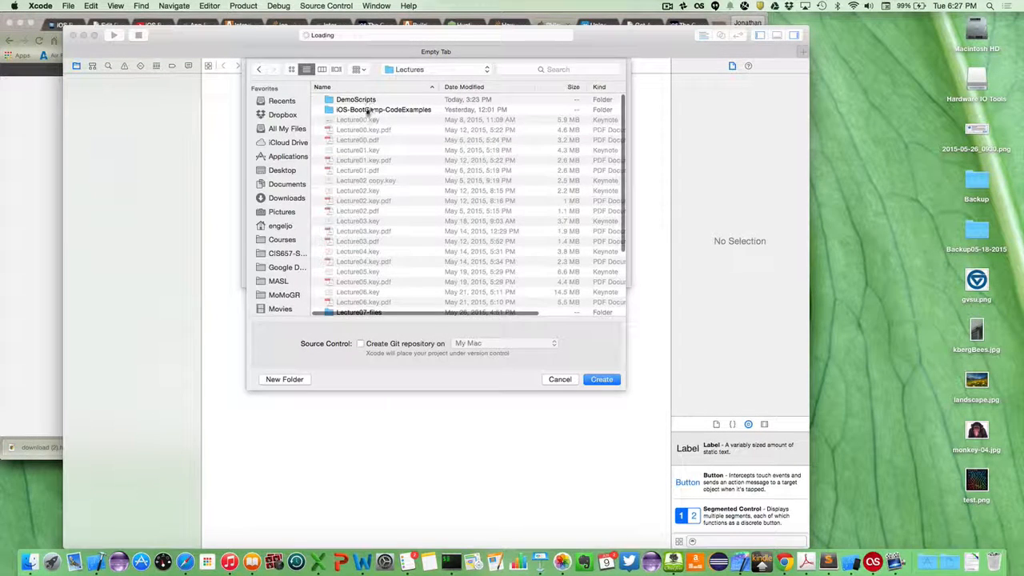
double_click(373, 110)
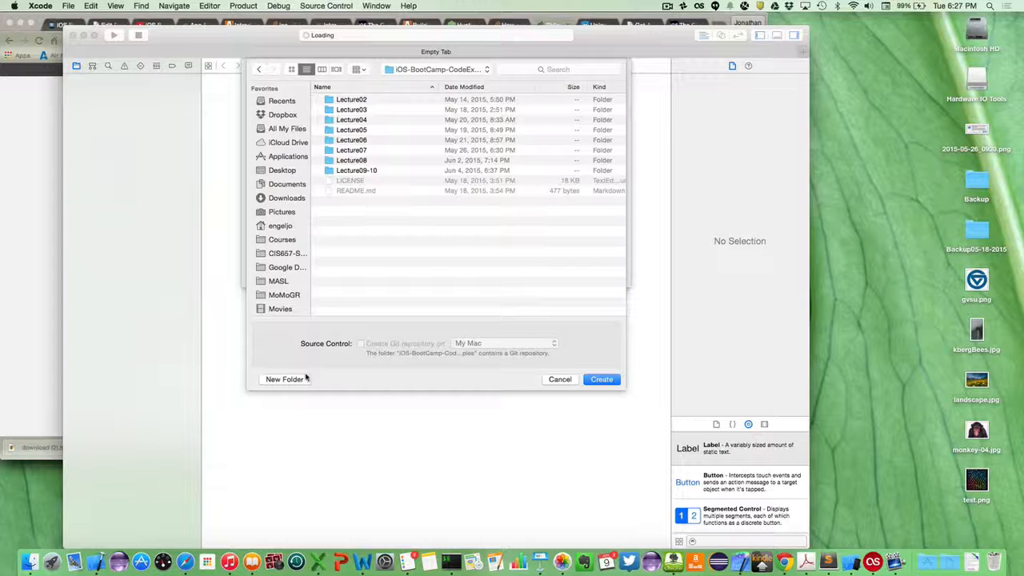
click(284, 379)
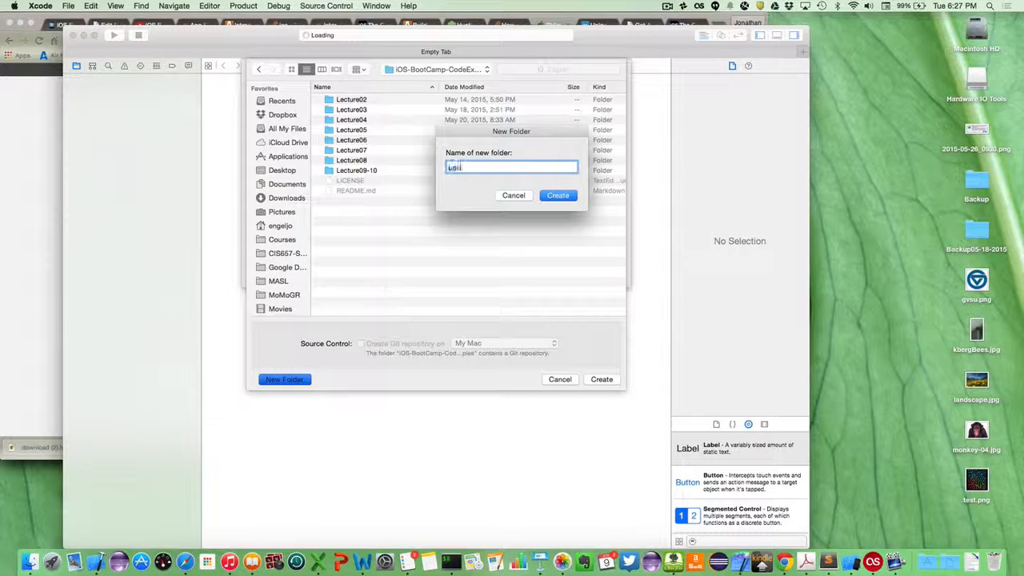
click(557, 196)
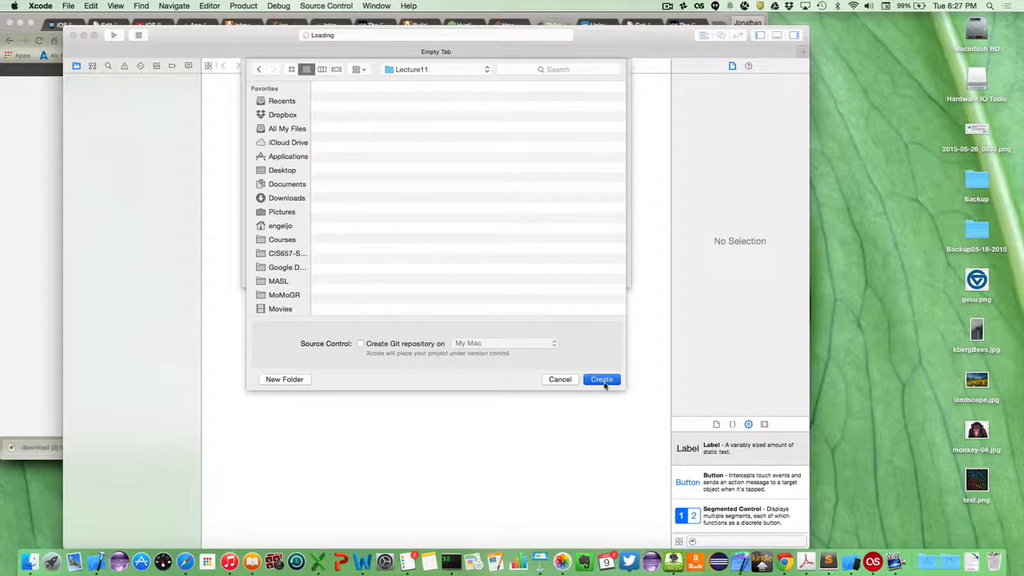
click(601, 379)
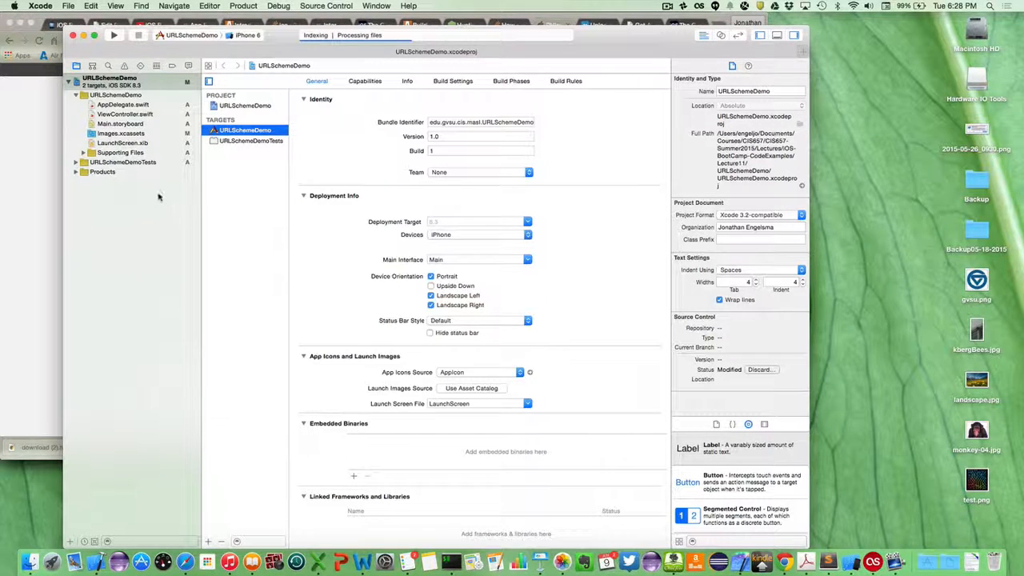
Add a Label from the Object Library to the top-left of the Main.storyboard view controller
click(120, 123)
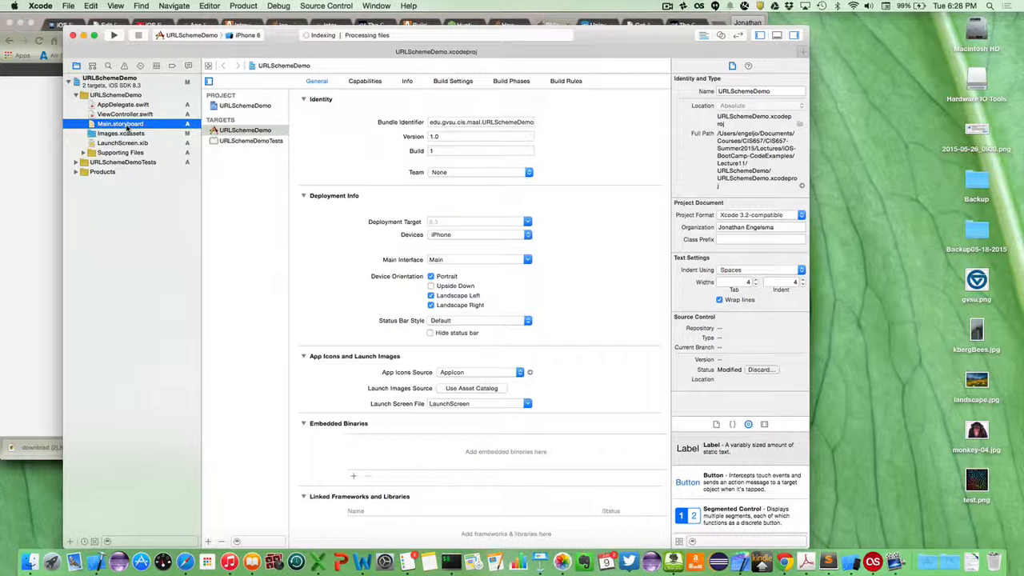
click(120, 123)
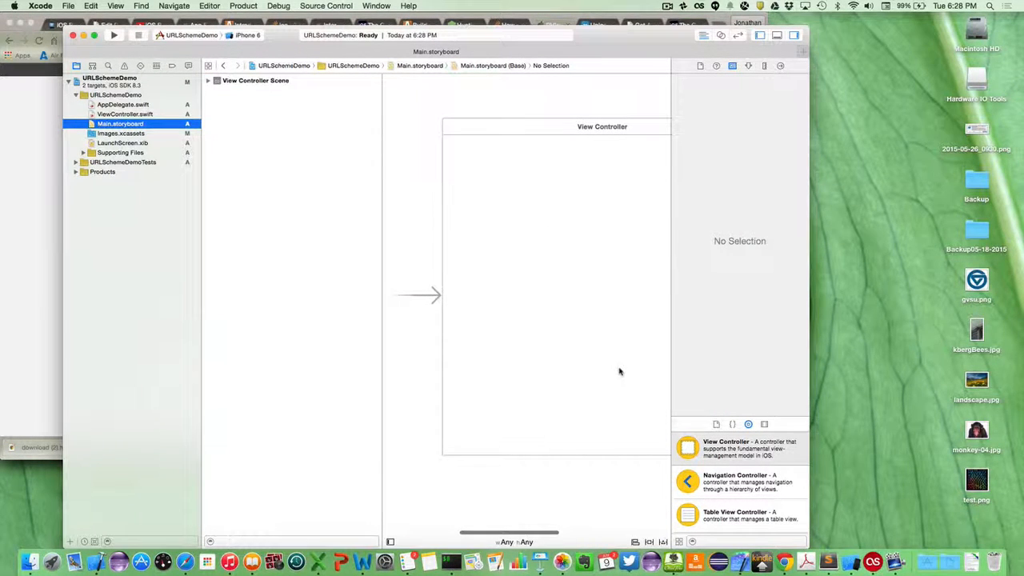
scroll(down, 3)
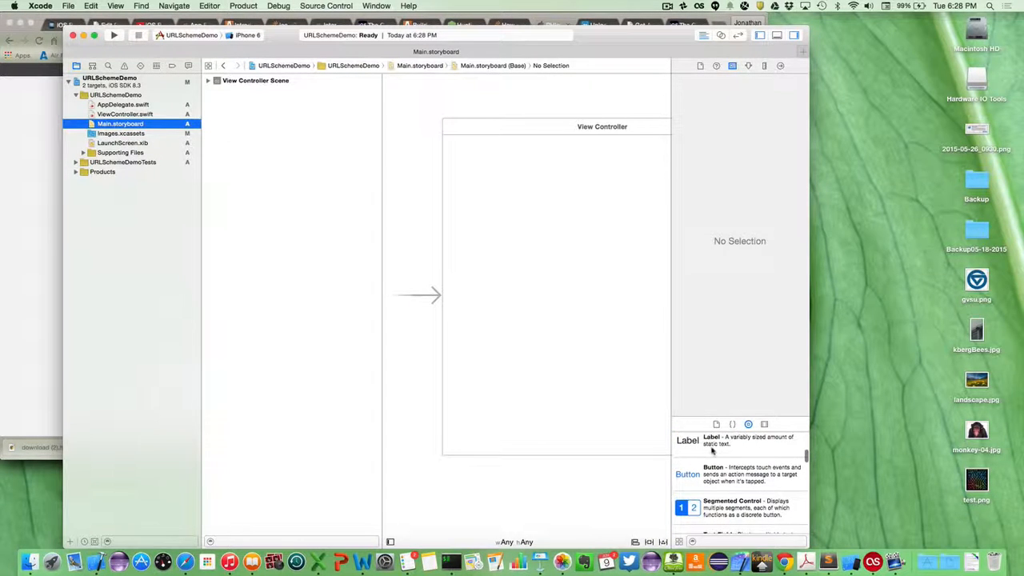
drag(687, 440, 526, 223)
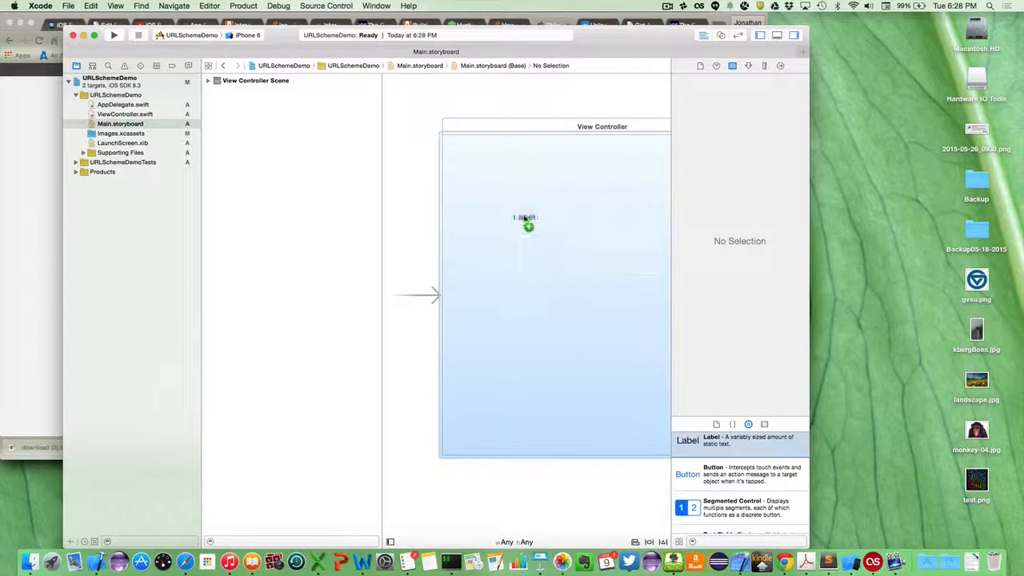
drag(524, 223, 472, 156)
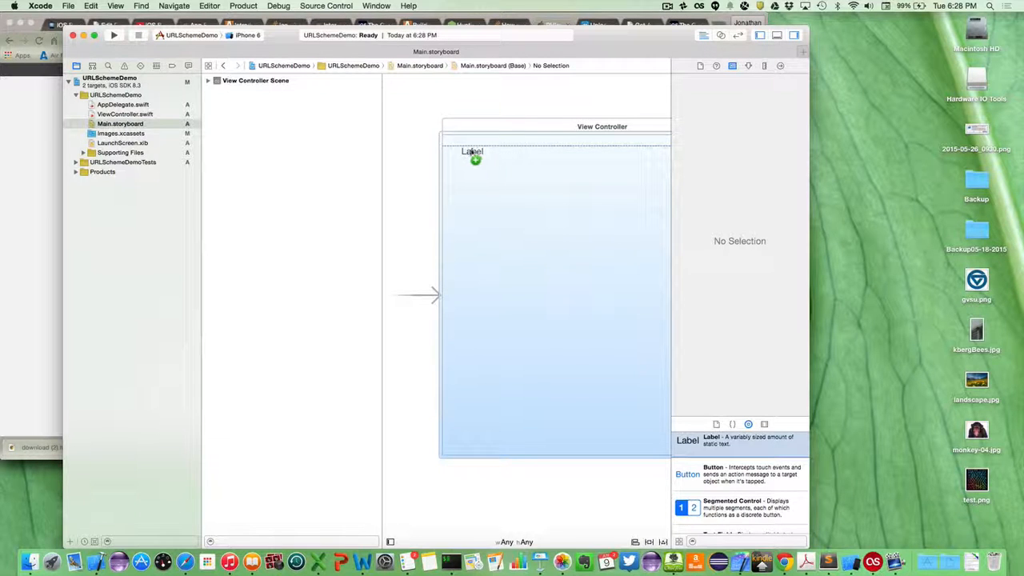
Stretch the label across the view and set its text to "I implemented a custom URL Scheme!"
click(469, 151)
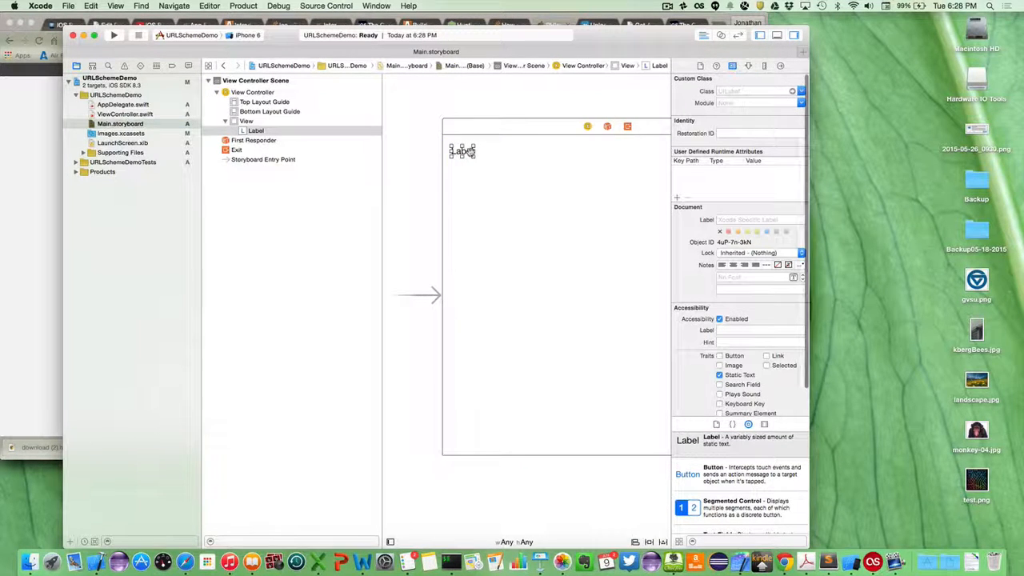
drag(471, 152, 647, 151)
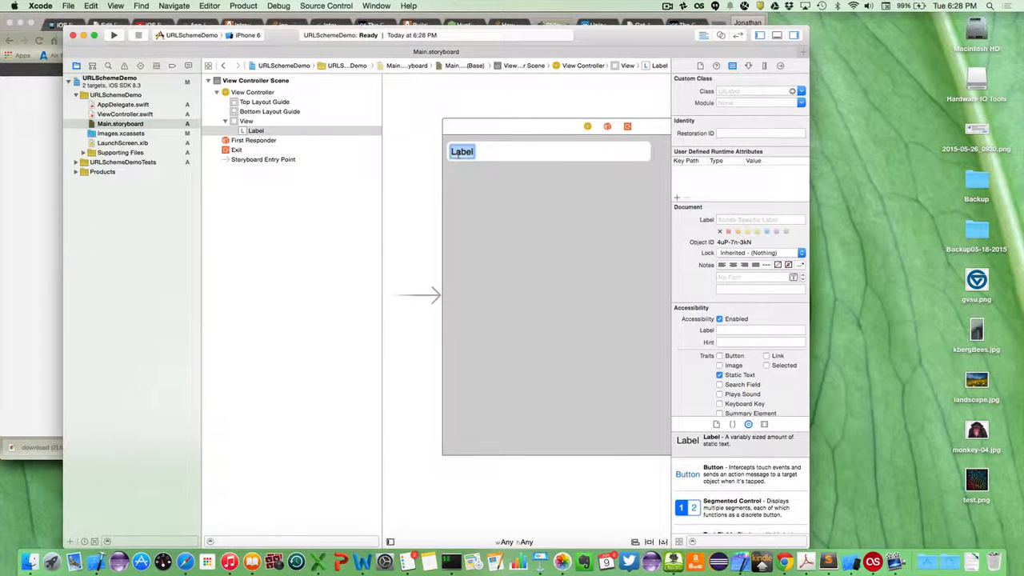
text(I im)
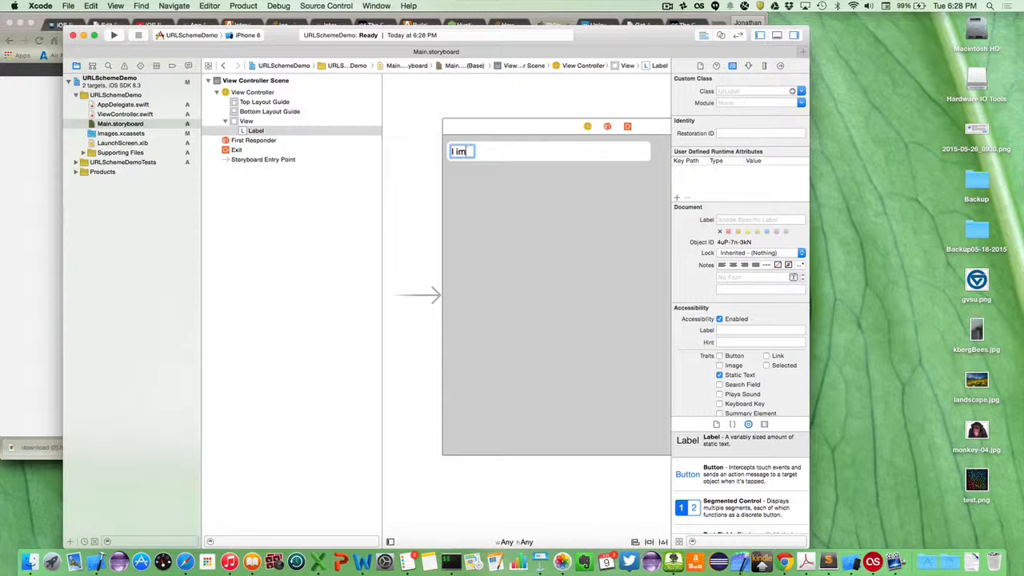
text(mplemented a custo)
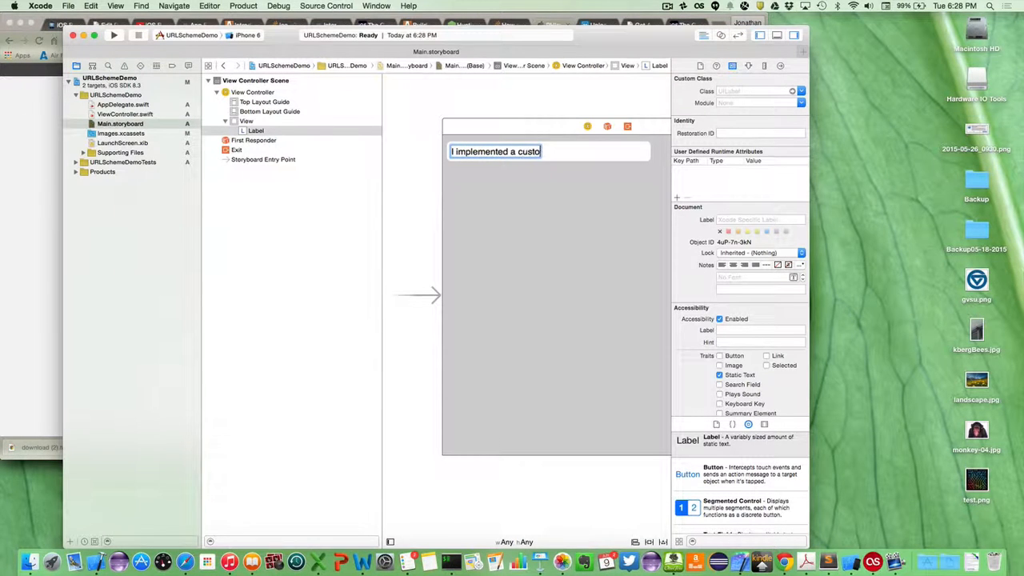
text(m URL Scheme)
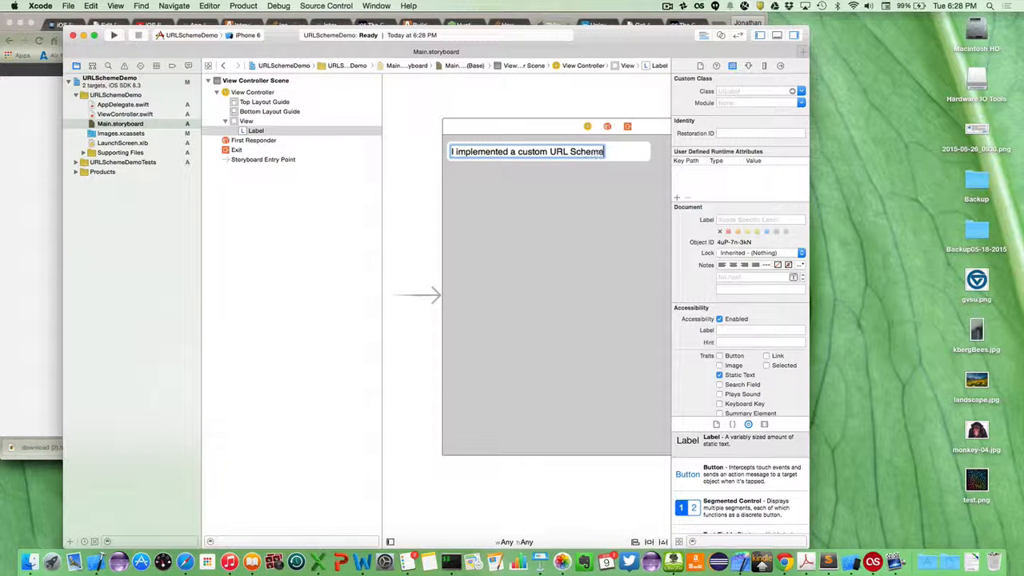
click(520, 216)
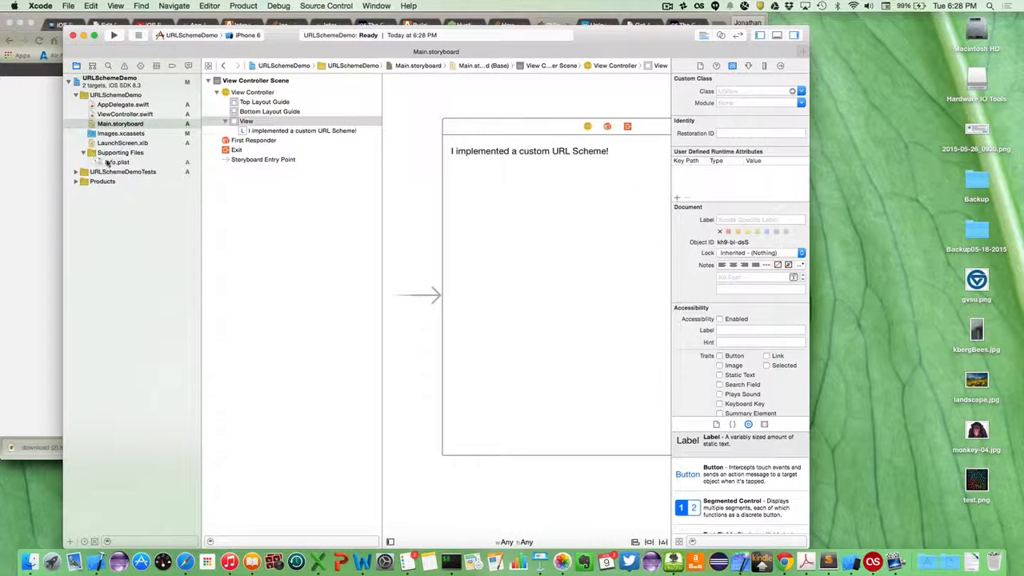
Add a URL types array to Info.plist and expand its Item 0 with a URL identifier key
click(116, 162)
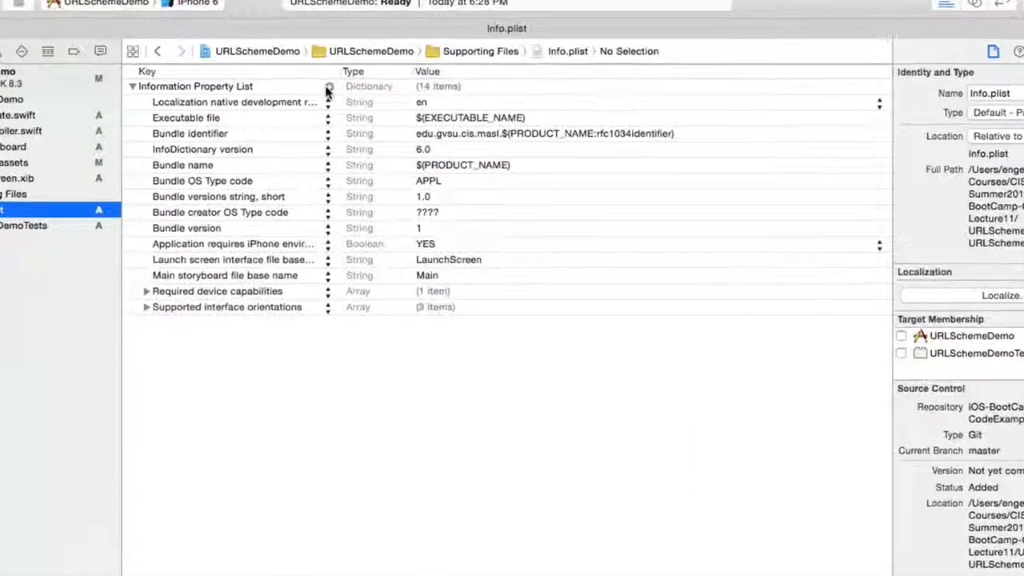
click(318, 102)
text(URL types)
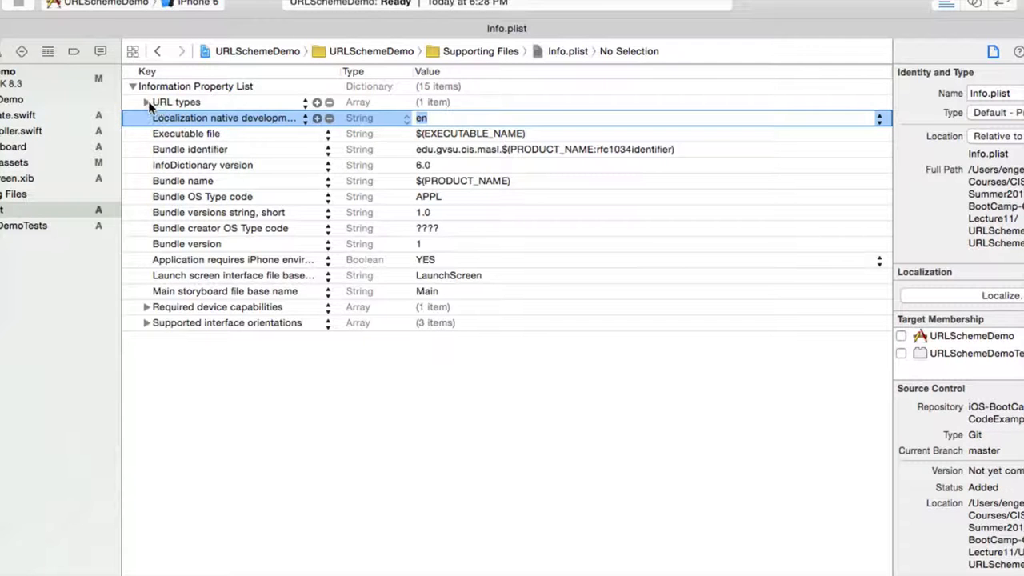
click(146, 102)
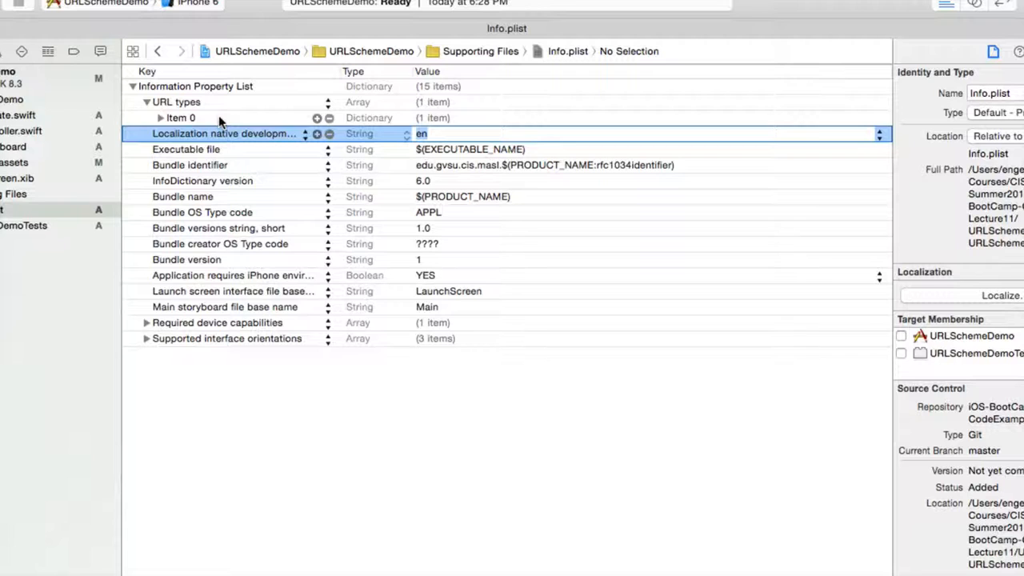
click(161, 118)
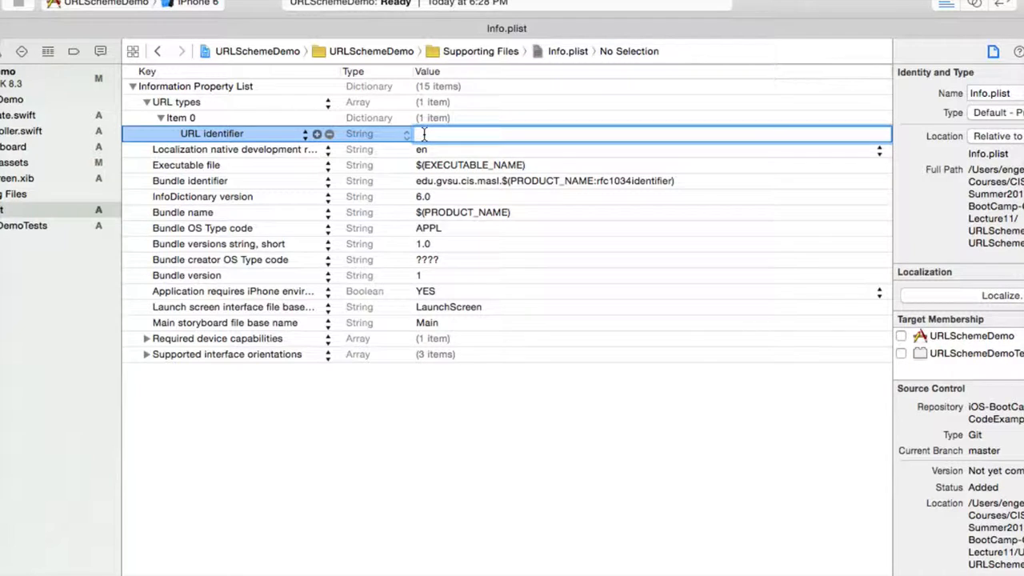
Reopen Info.plist and keep Xcode's version at the file-change warning
click(112, 77)
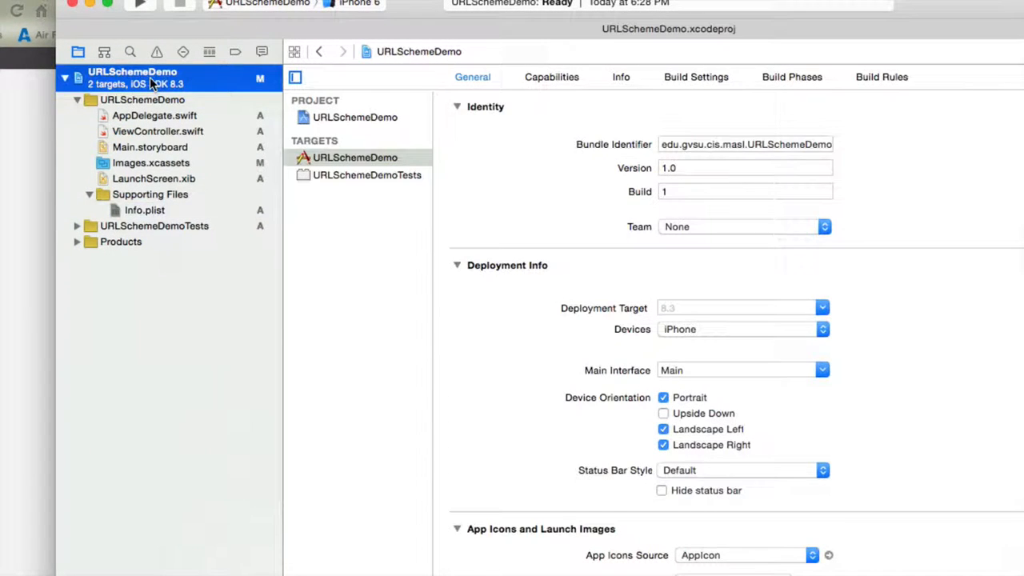
click(745, 144)
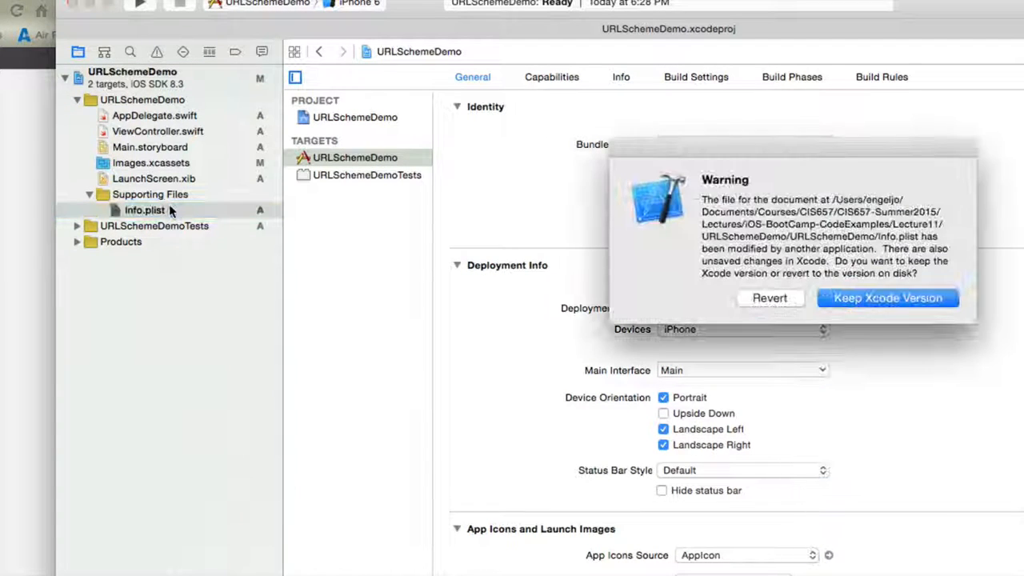
mouse_move(888, 298)
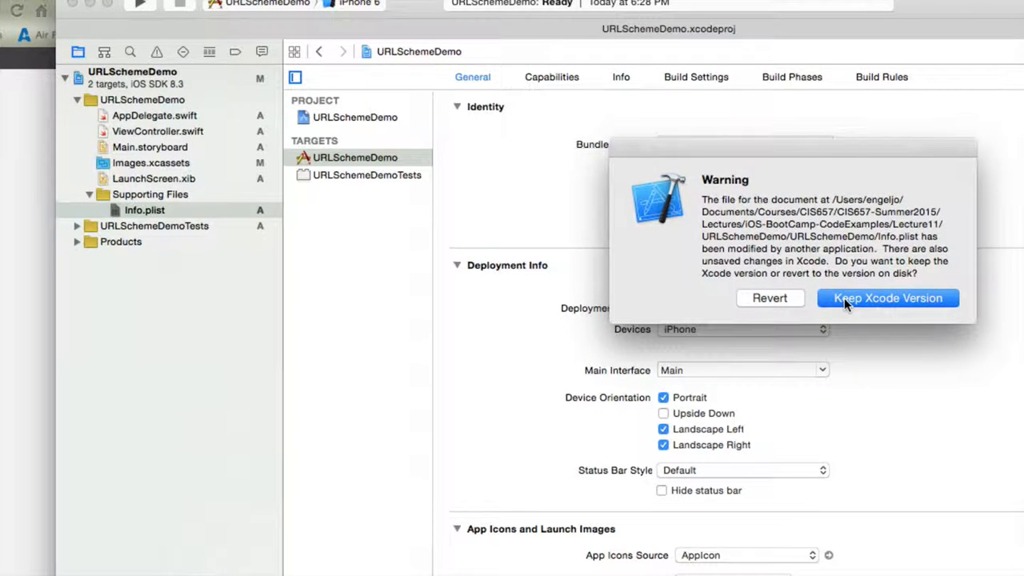
click(888, 298)
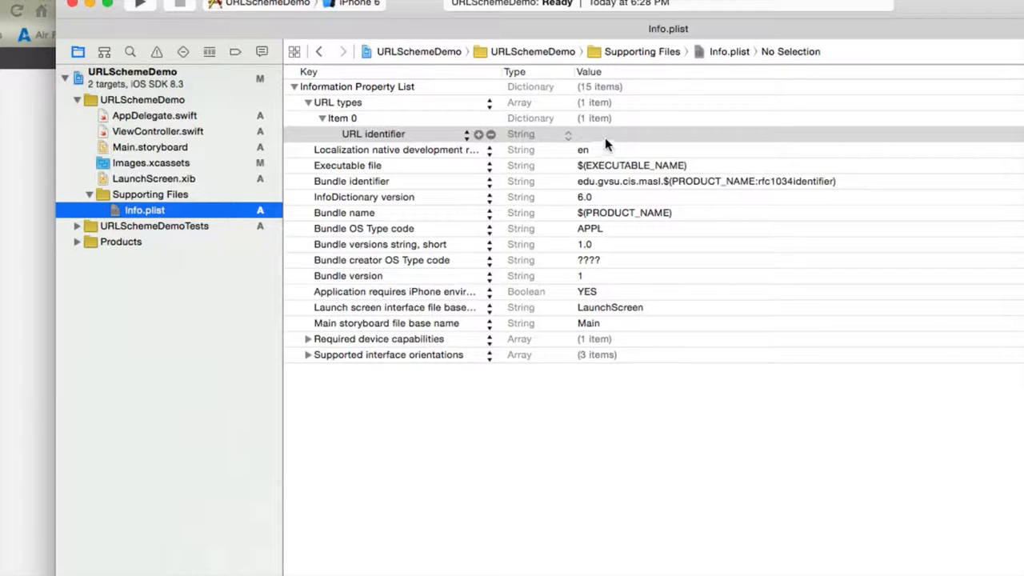
Enter edu.gvsu.cis.masl.URLSchemeDemo as the URL identifier value
text(edu.gvsu.cis.masl.)
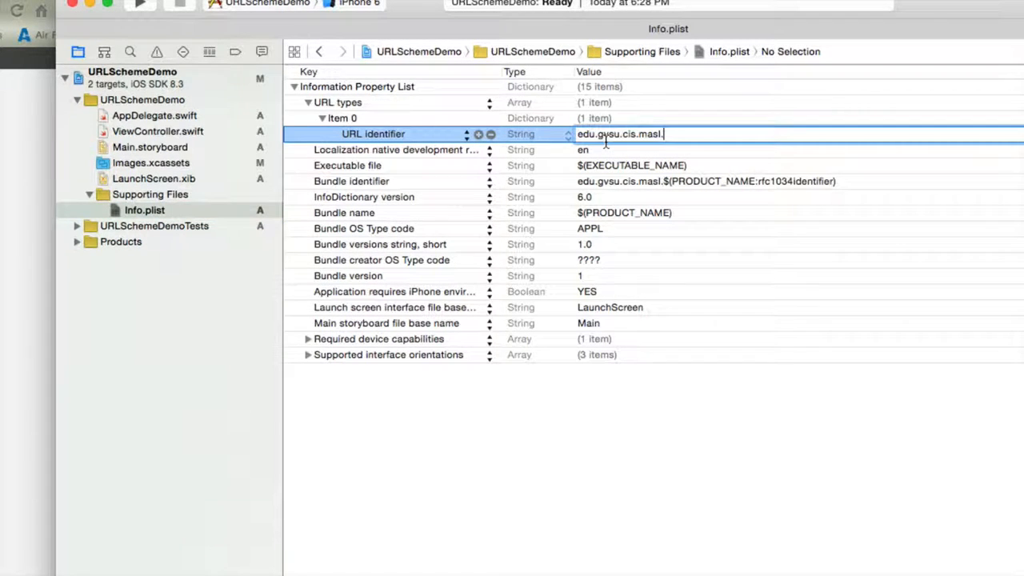
text(URLSchm)
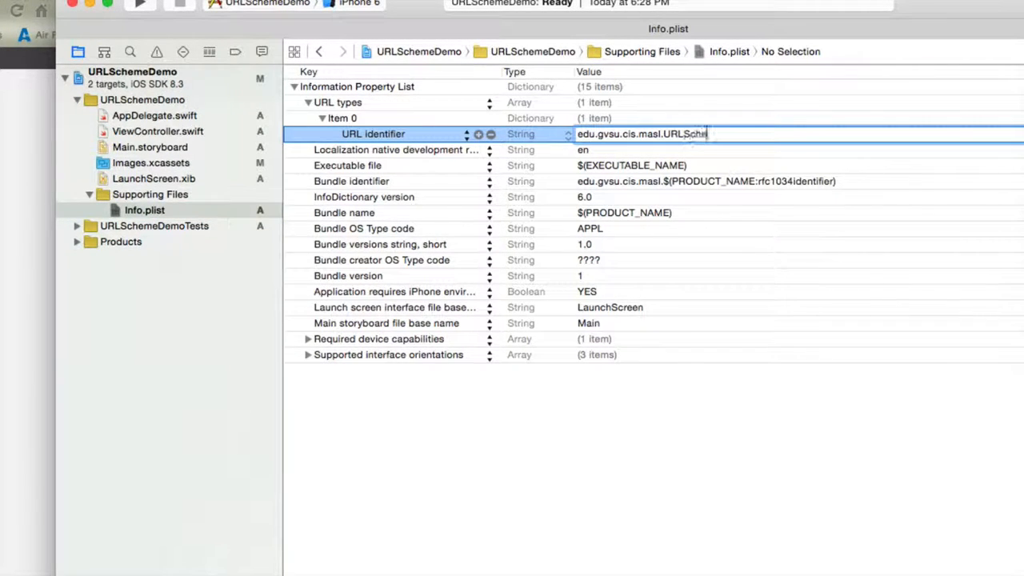
text(emeDemo)
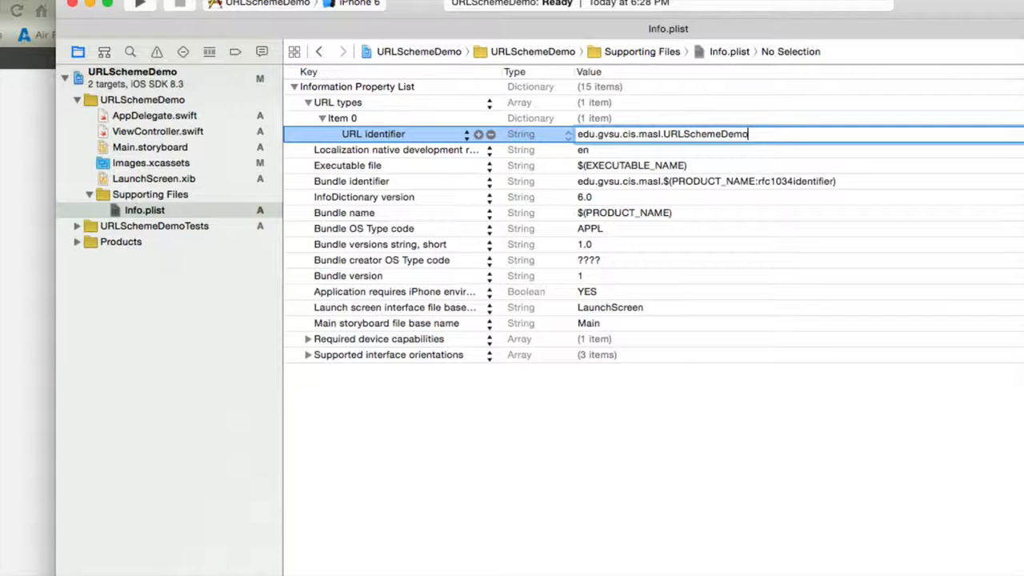
click(340, 118)
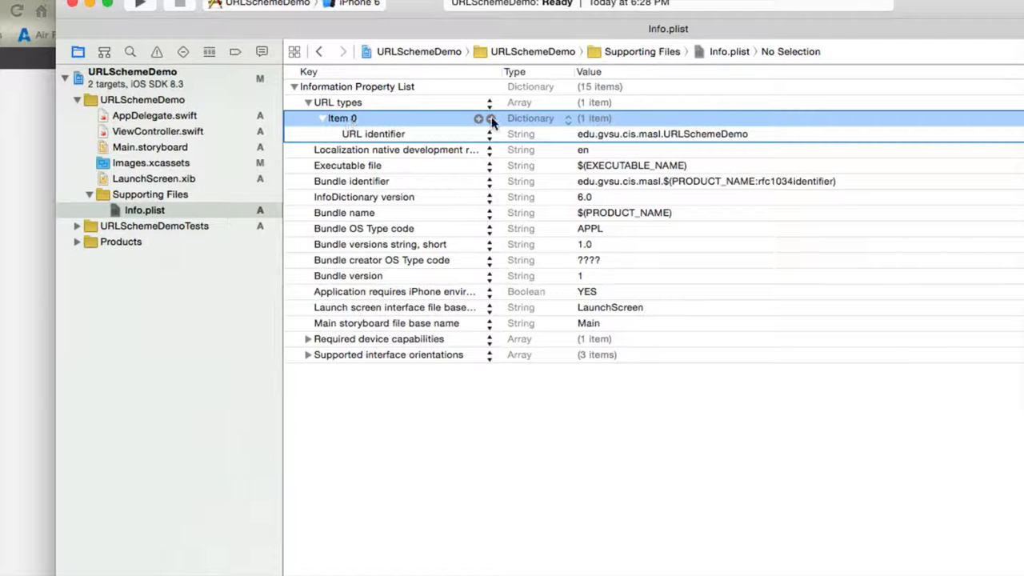
Add a URL Schemes array under Item 0 with mycustomurl as its first entry
click(477, 117)
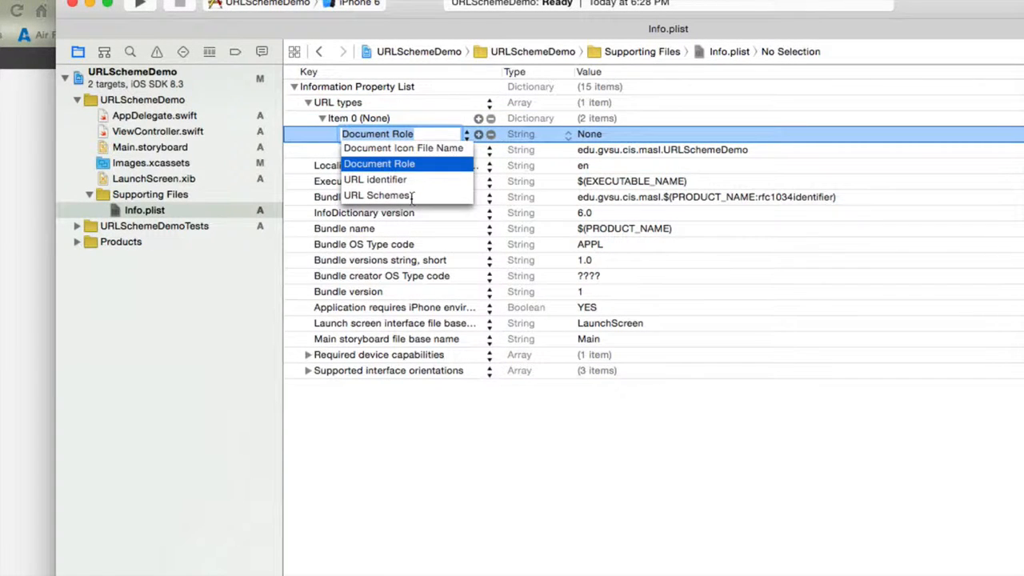
click(376, 179)
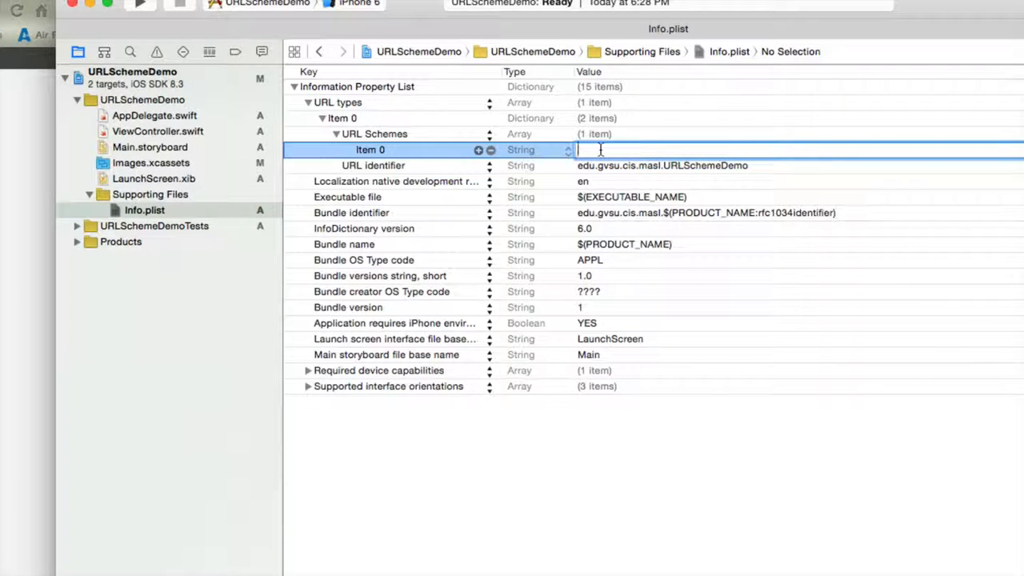
text(my)
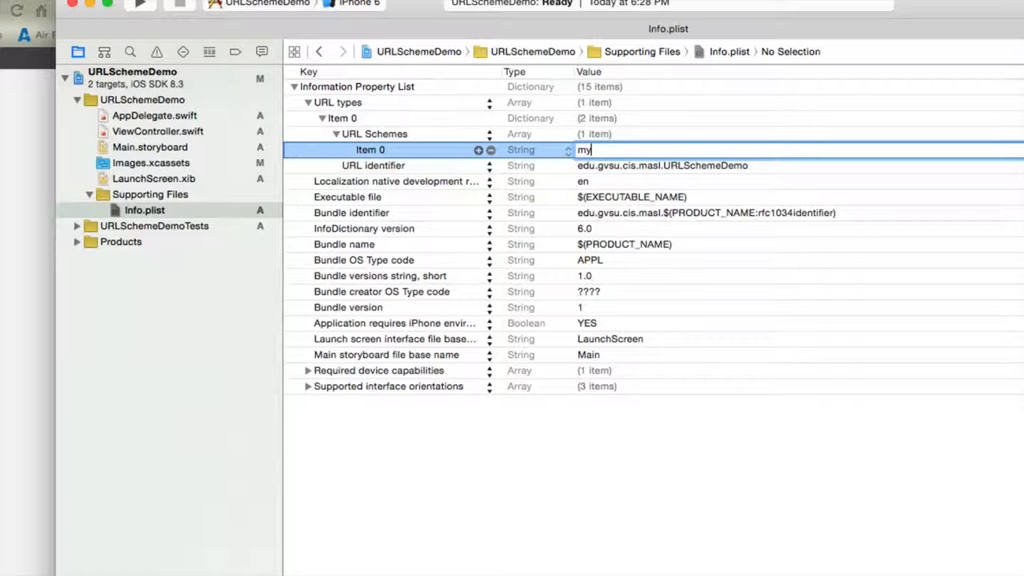
text(curstomurl)
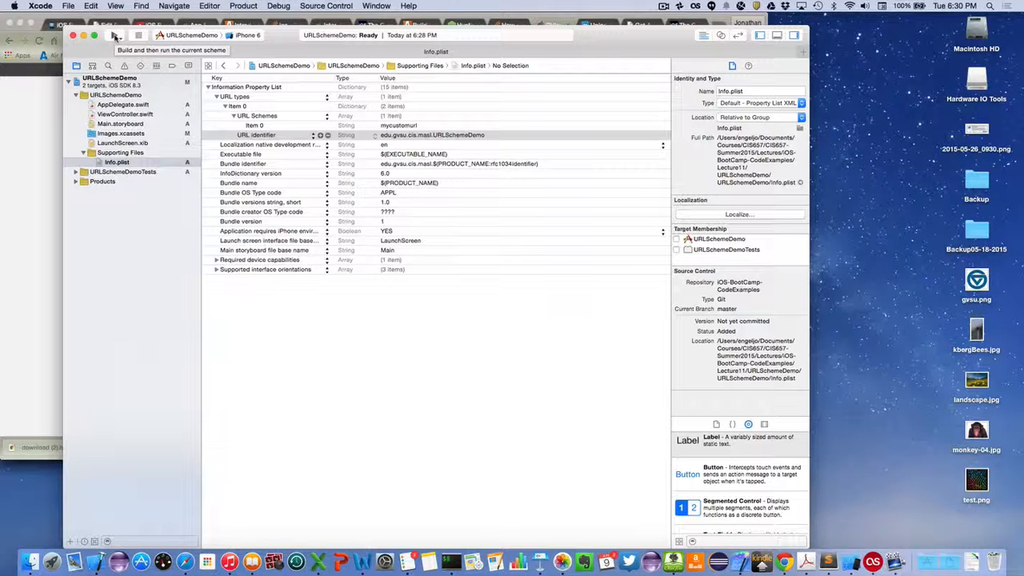
Build and run URLSchemeDemo in the iOS Simulator and move the simulator window aside
click(120, 38)
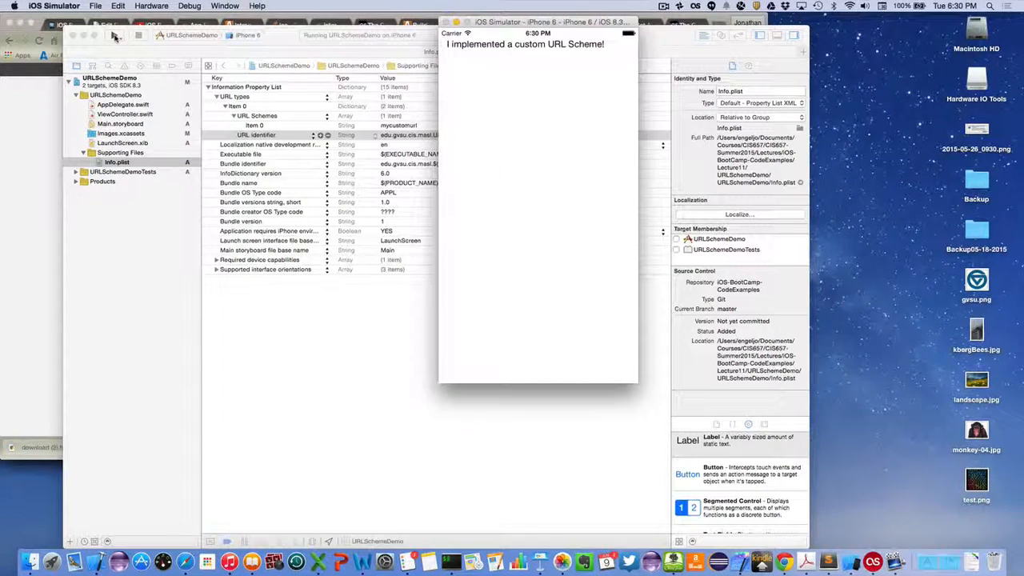
drag(538, 32, 626, 40)
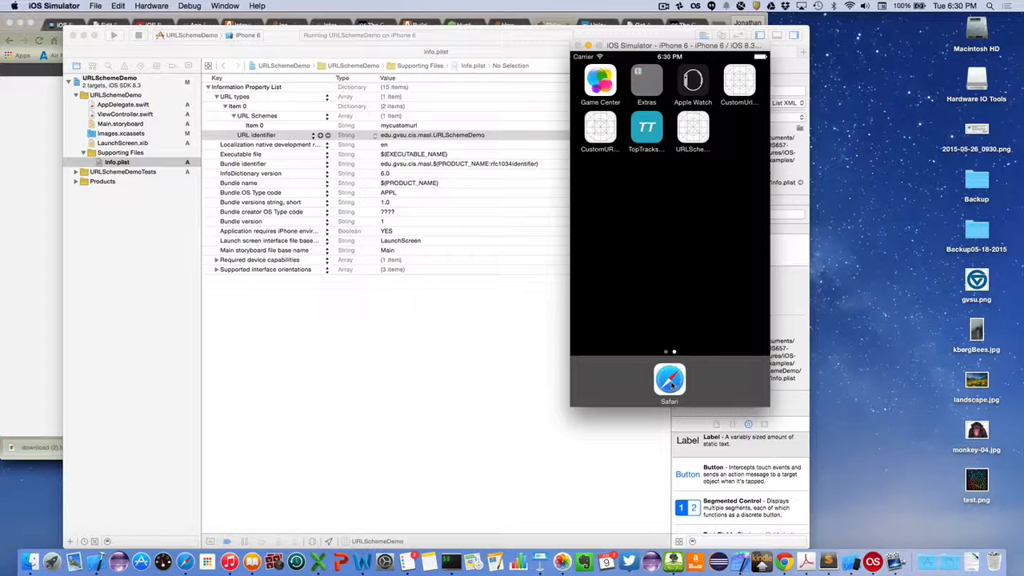
Launch Safari in the simulator and enter the mycustomurl address to open URLSchemeDemo
click(669, 380)
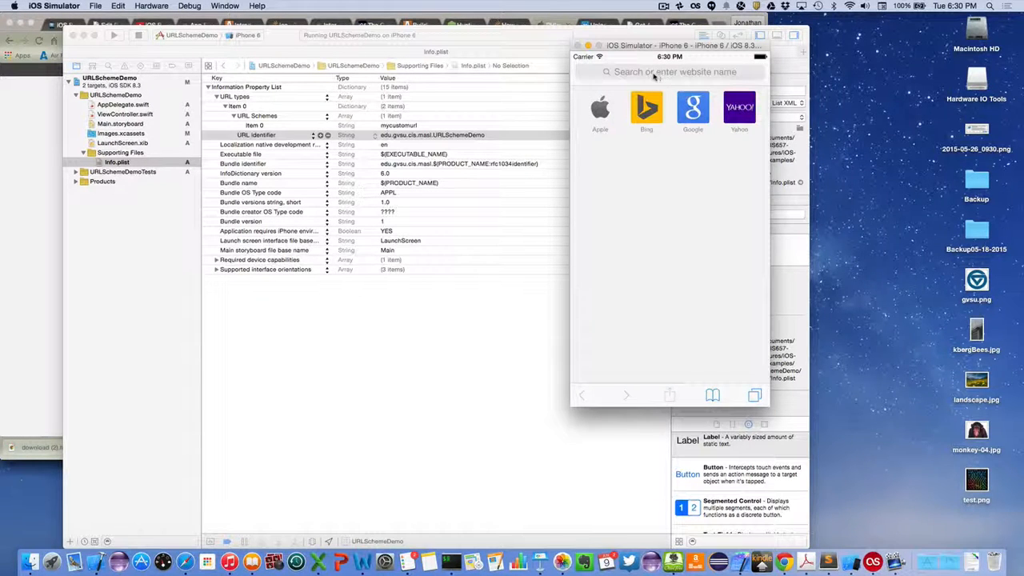
click(658, 72)
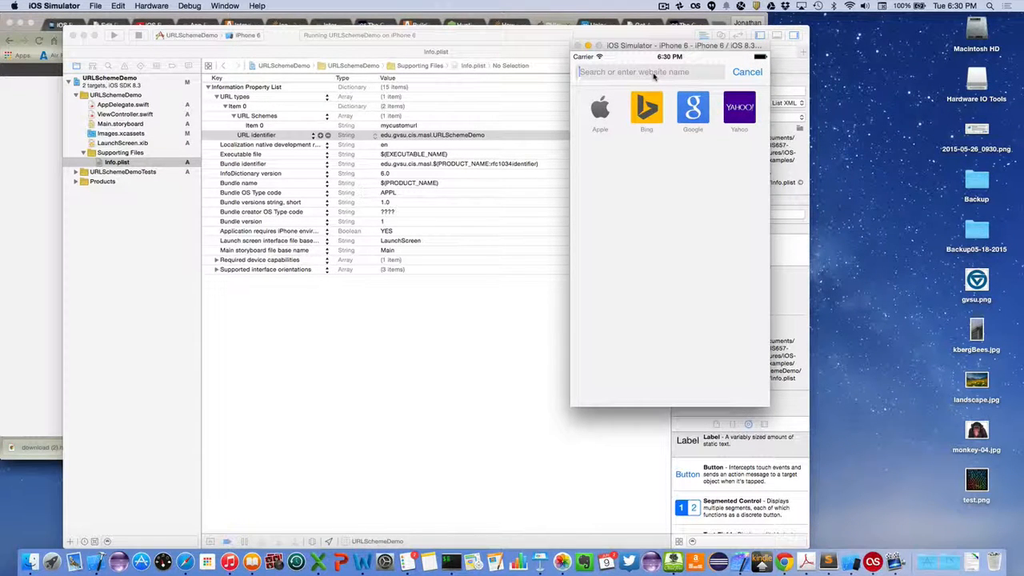
text(yahoo.com)
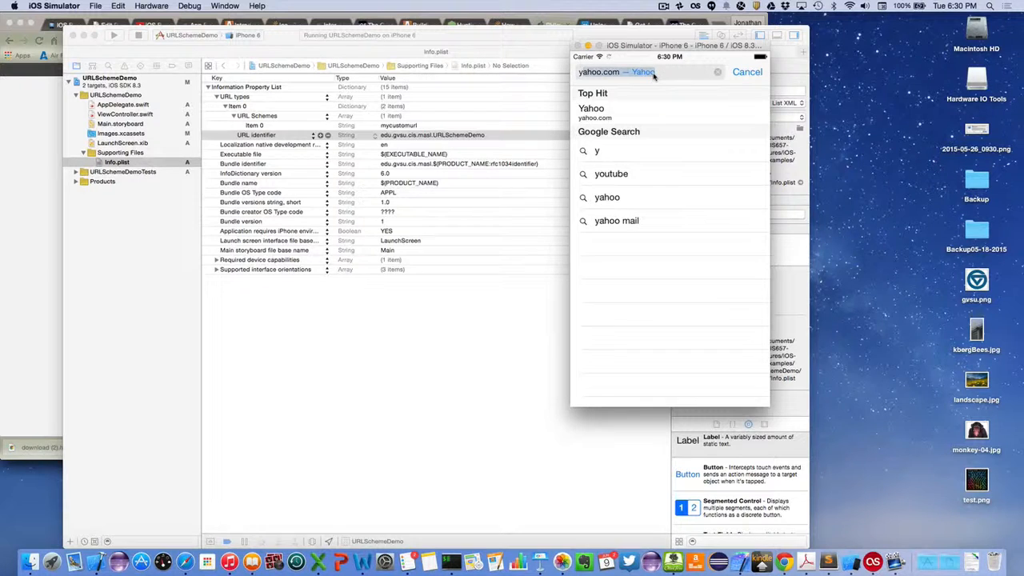
text(my)
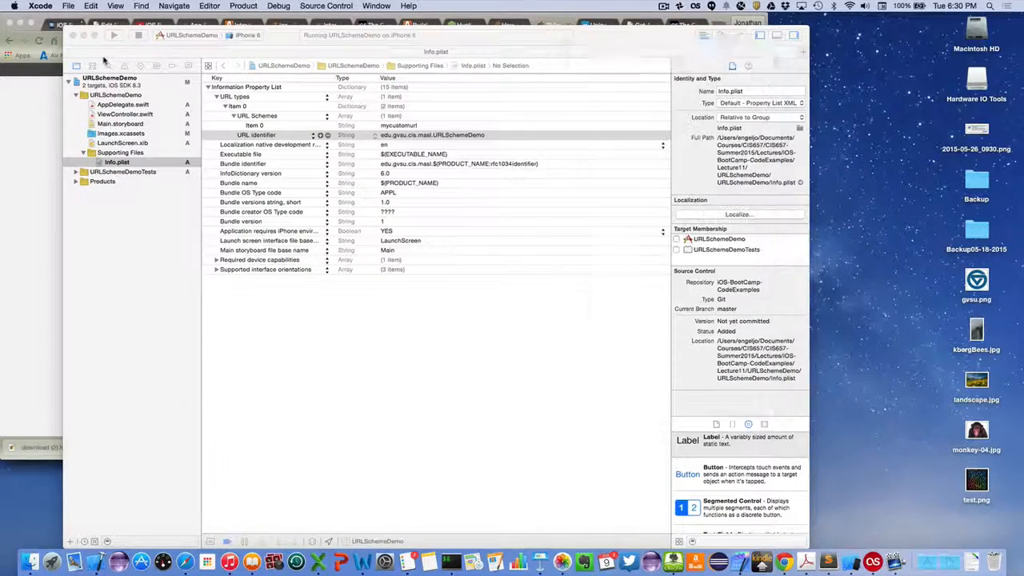
Create a second iOS project, URLSchemeLauncher, in the Lecture11 folder
click(60, 7)
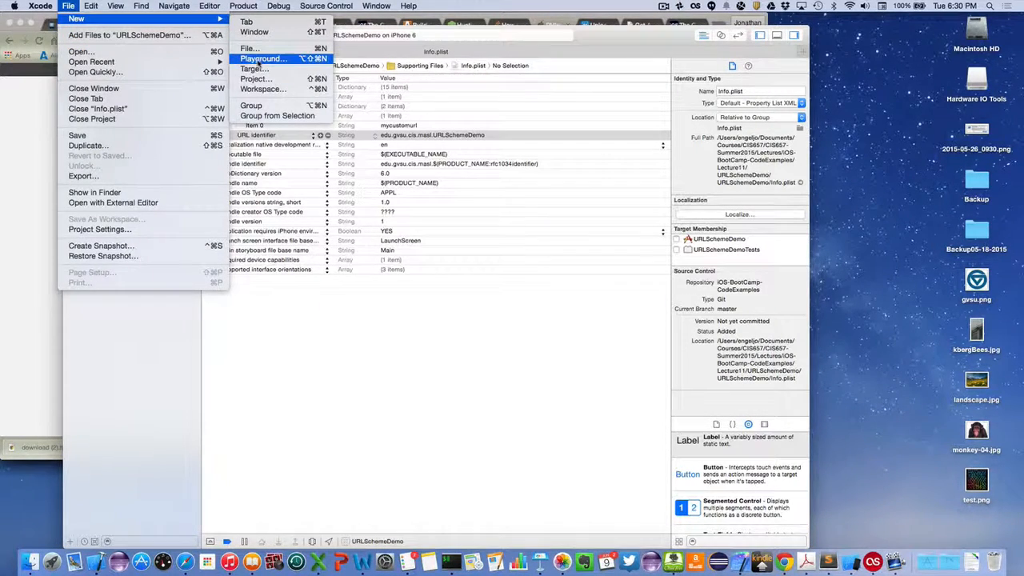
click(251, 51)
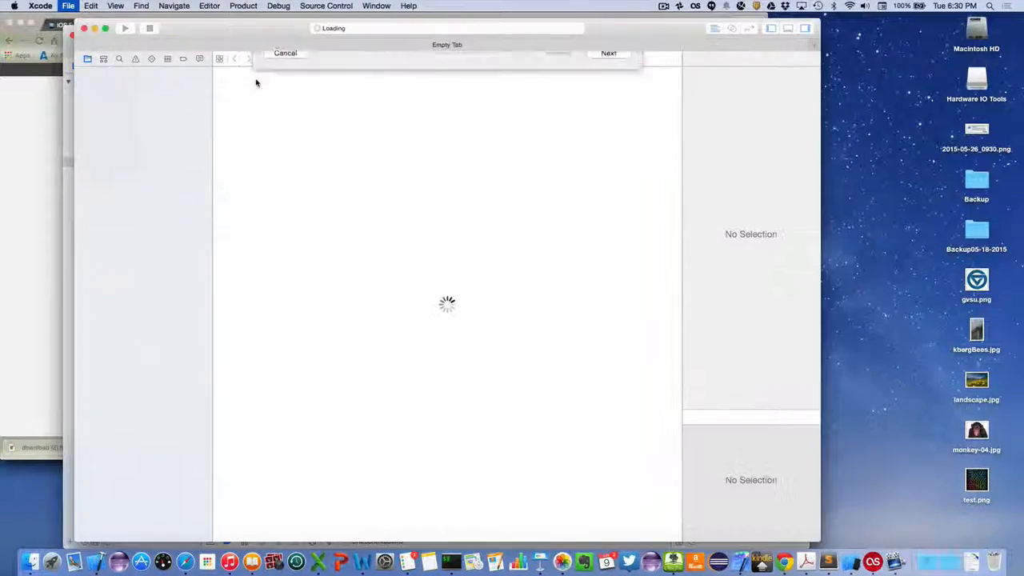
click(609, 53)
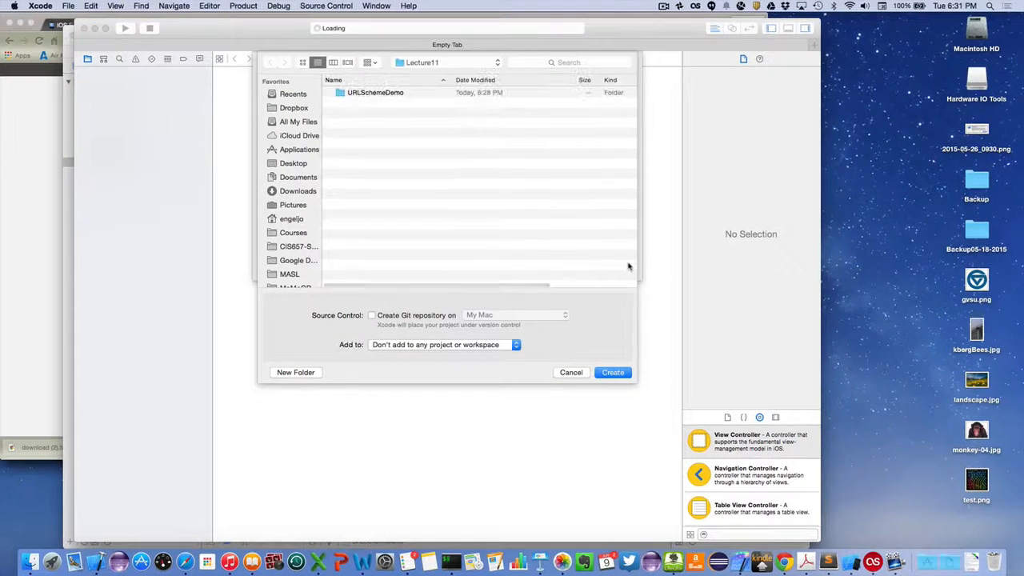
click(613, 373)
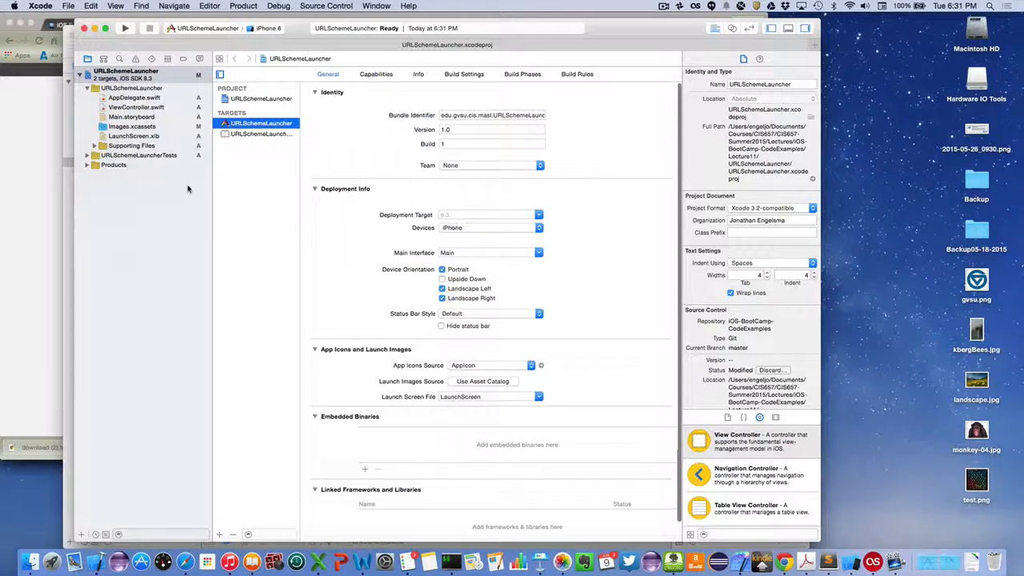
Place a button near the top-left of the launcher's Main.storyboard view and retitle it 'Launch the URL'
click(132, 117)
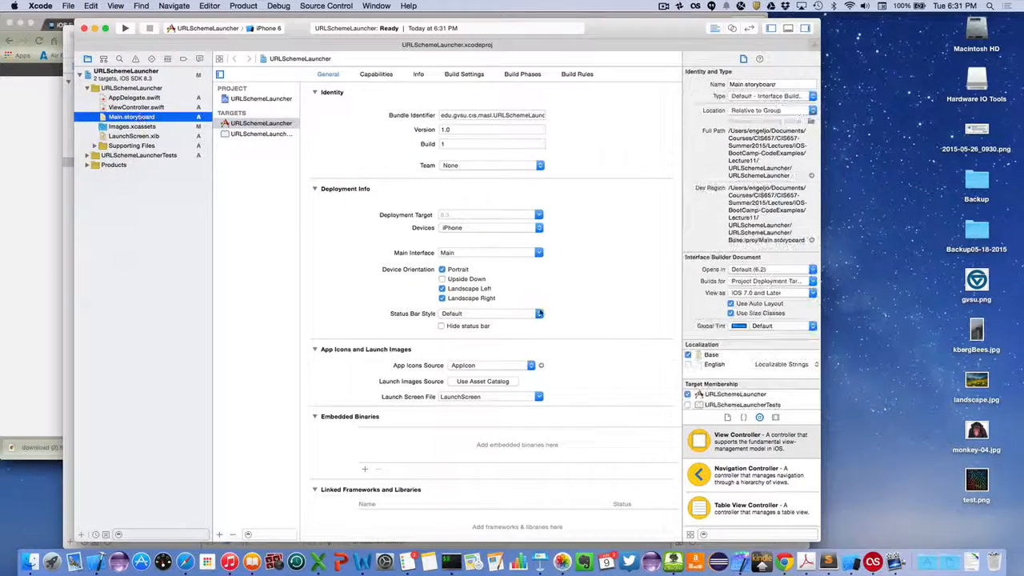
click(131, 116)
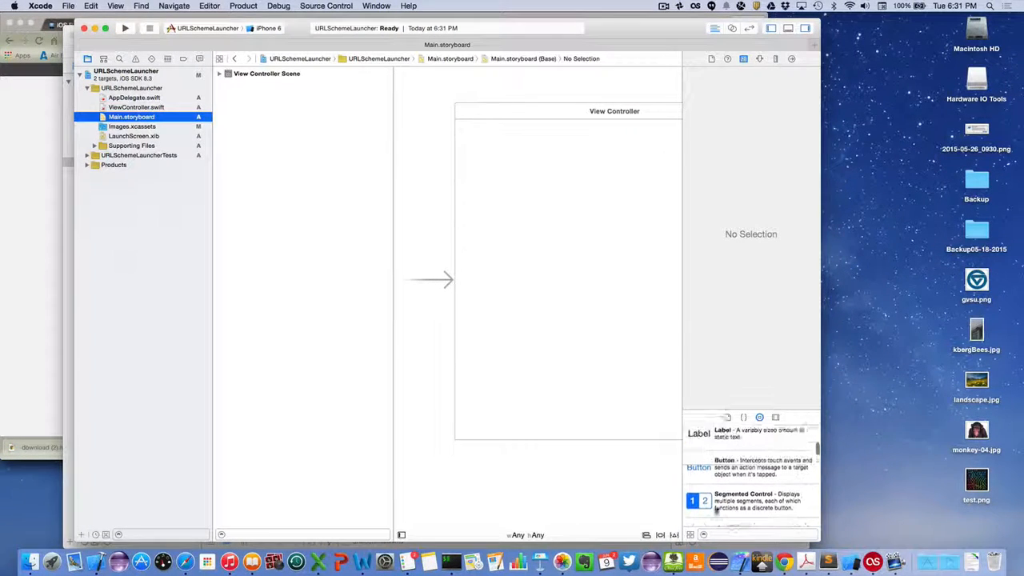
drag(698, 466, 494, 160)
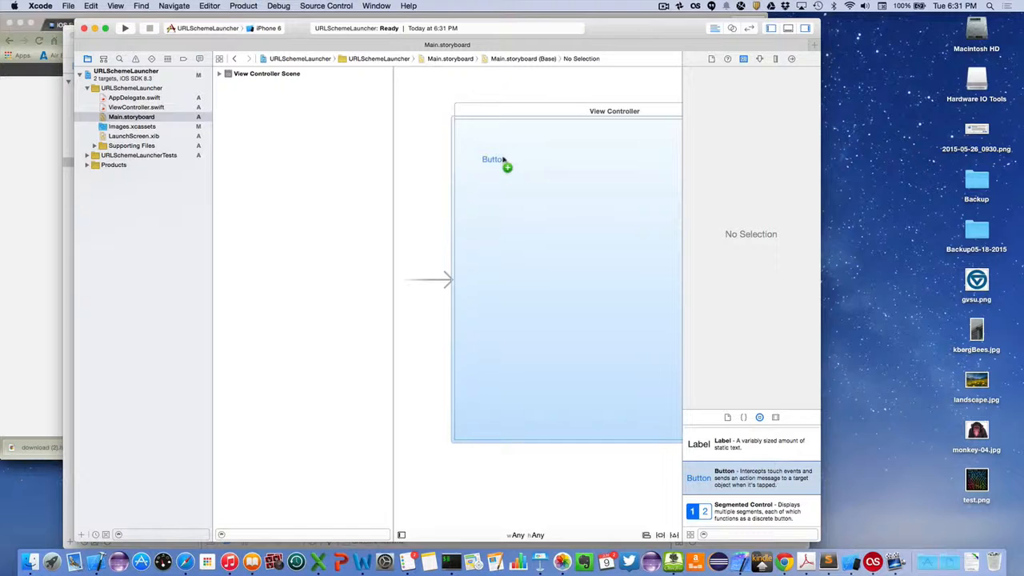
drag(493, 158, 475, 138)
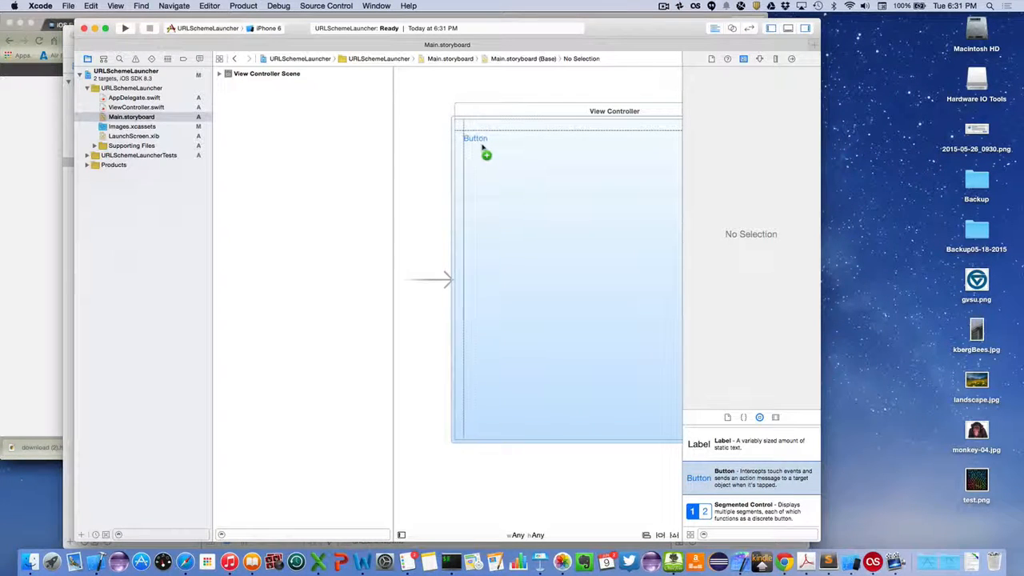
click(475, 138)
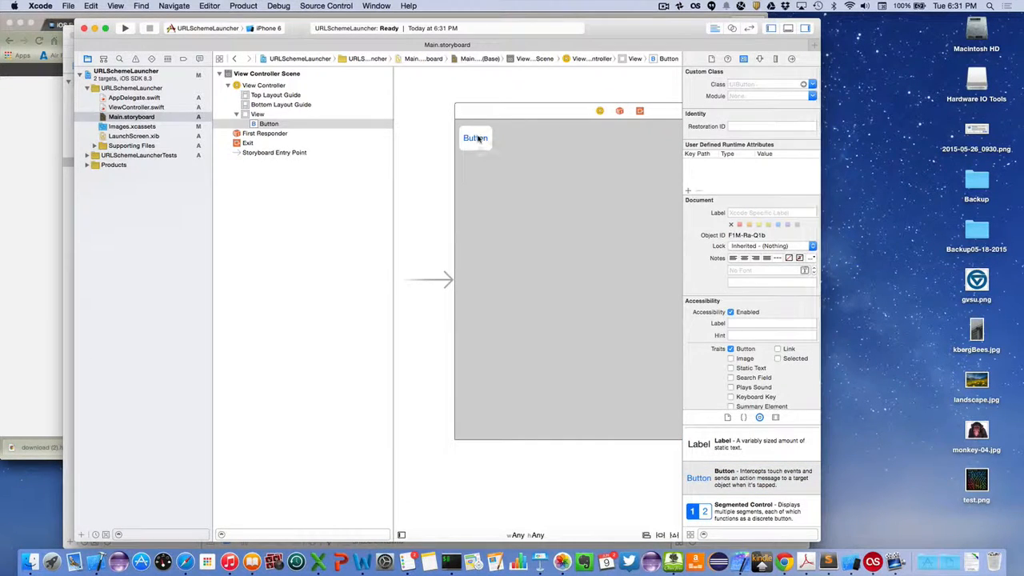
text(Launch the URL)
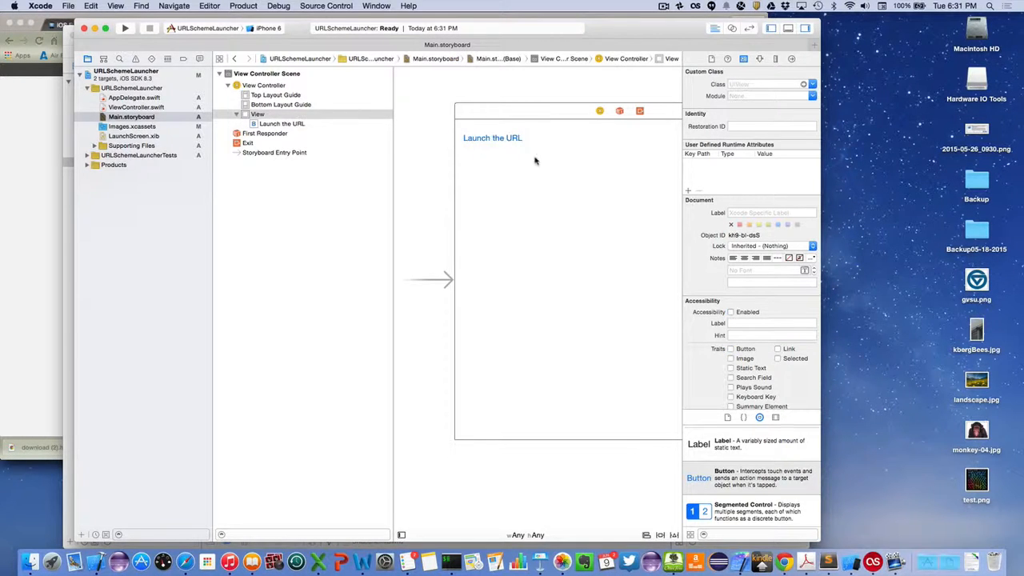
mouse_move(515, 165)
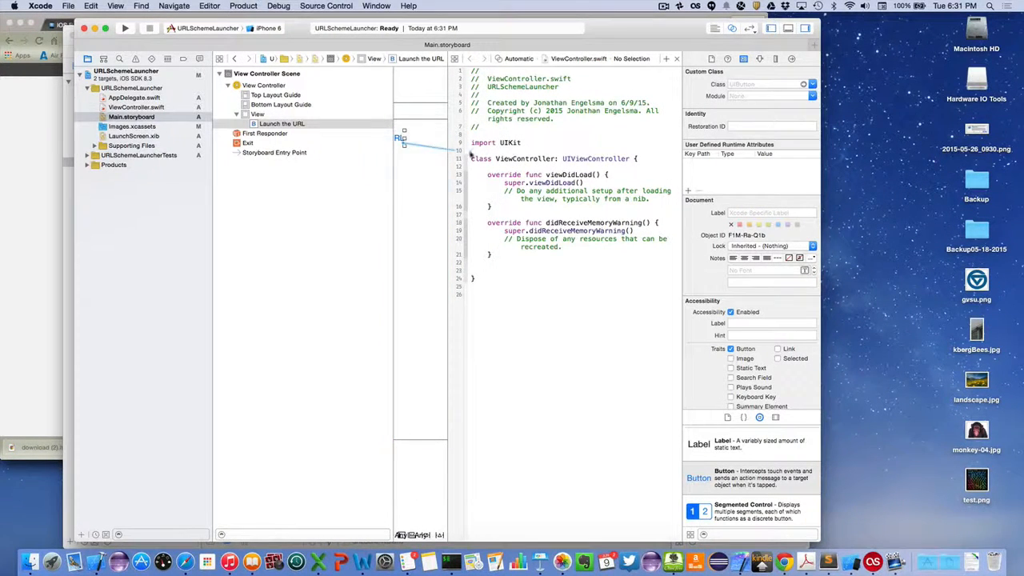
Connect the button to a new IBAction named launchButtonPressed in ViewController.swift and show that file alone
drag(404, 144, 503, 272)
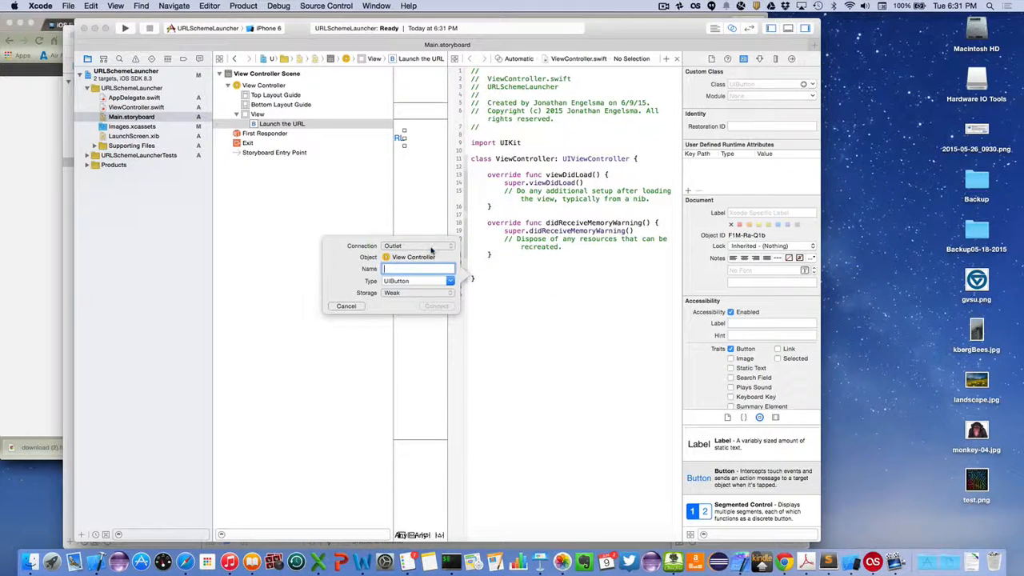
click(447, 245)
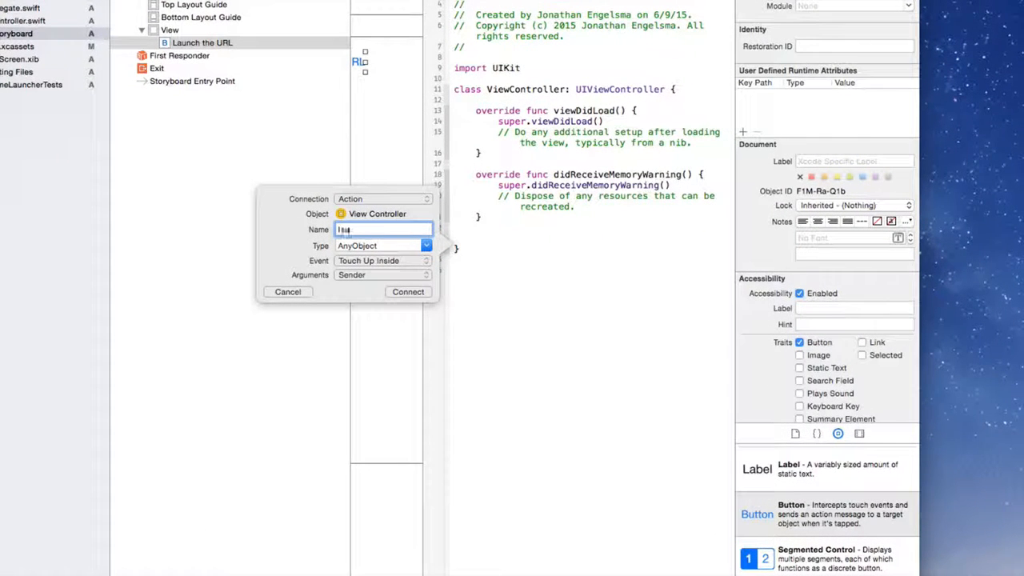
text(launchButtonPress)
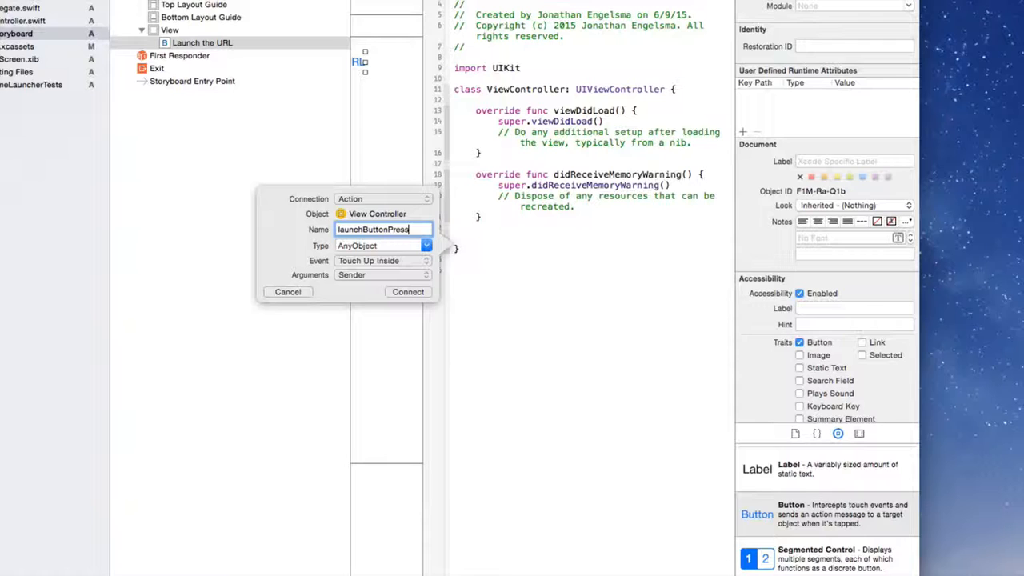
click(407, 292)
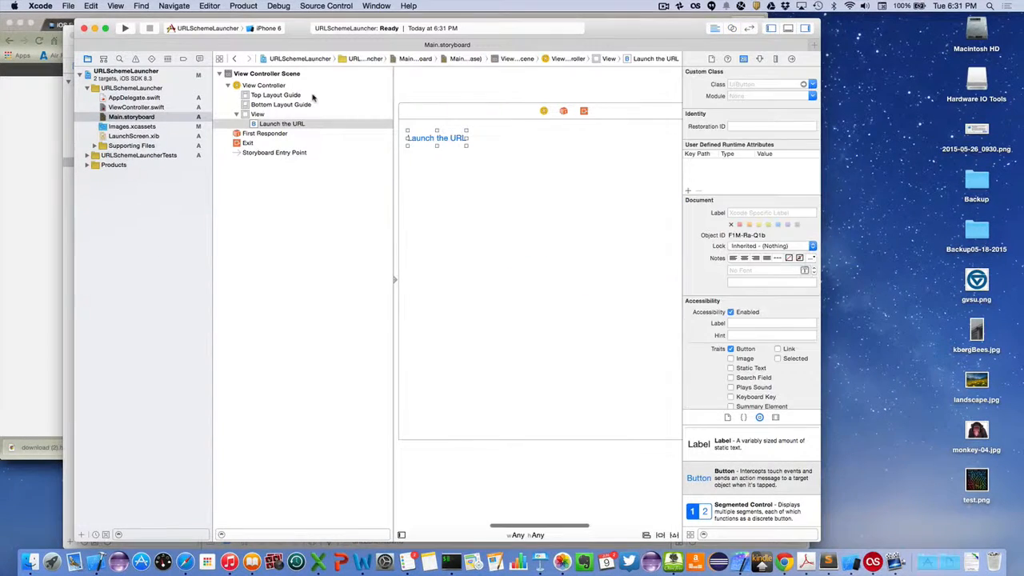
click(140, 107)
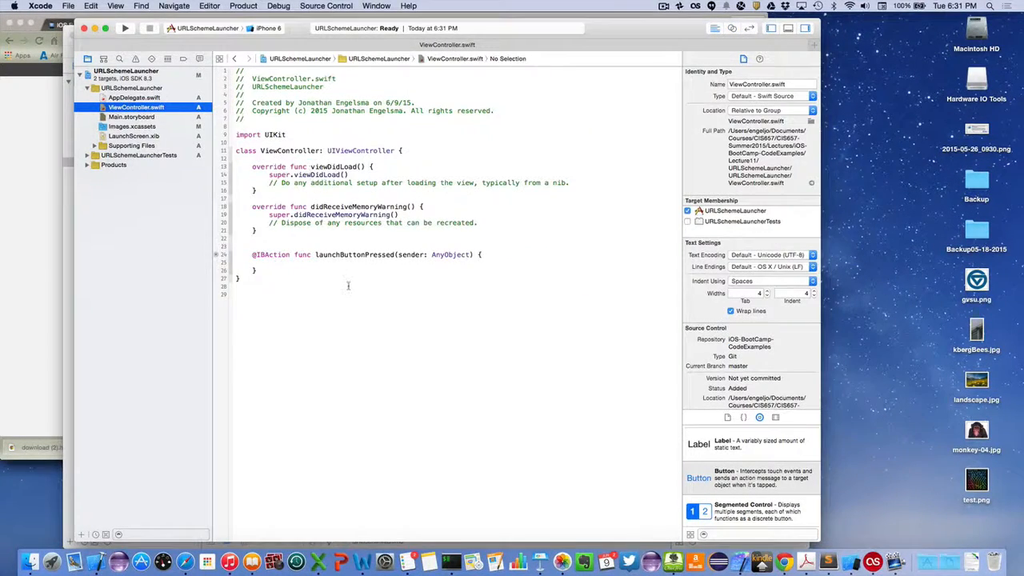
Write UIApplication.sharedApplication().openURL(...) inside launchButtonPressed
click(485, 254)
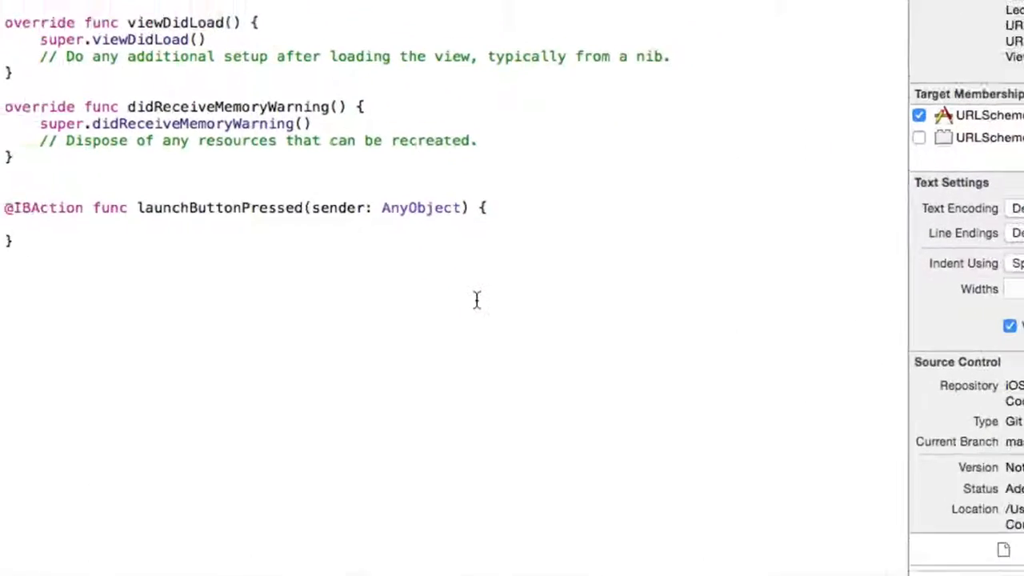
text(UIImage)
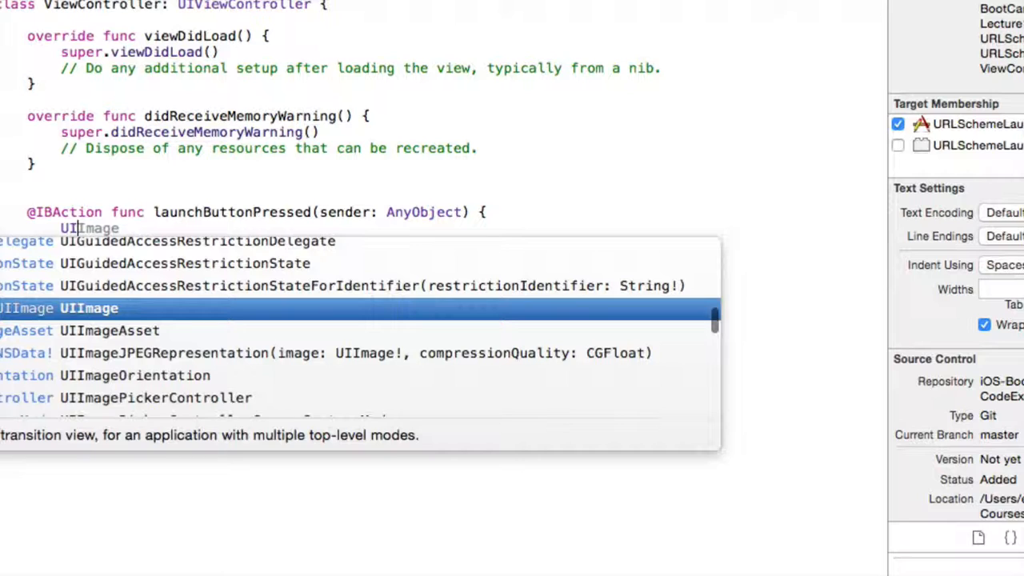
text(Application)
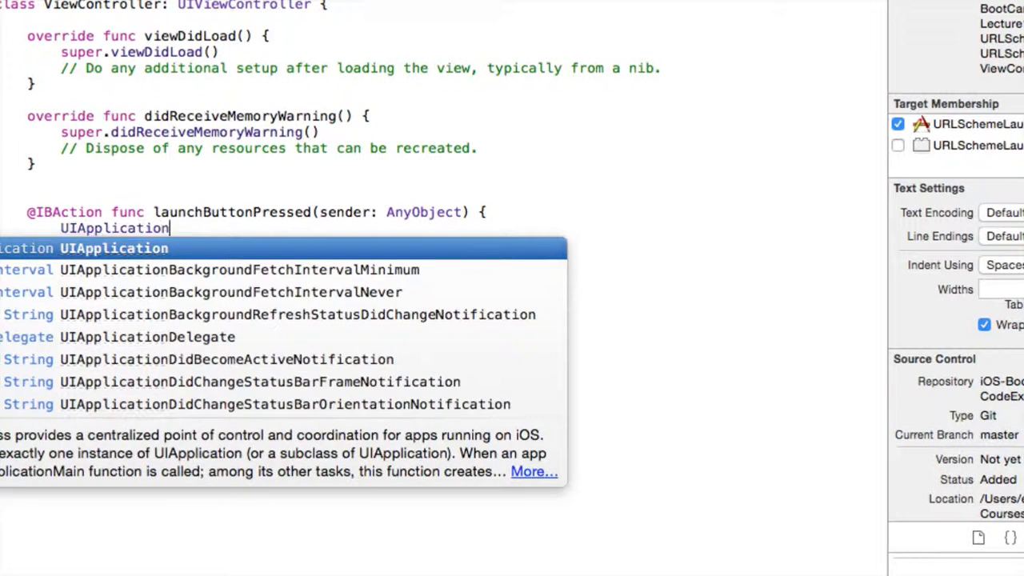
text(.sharedApplication())
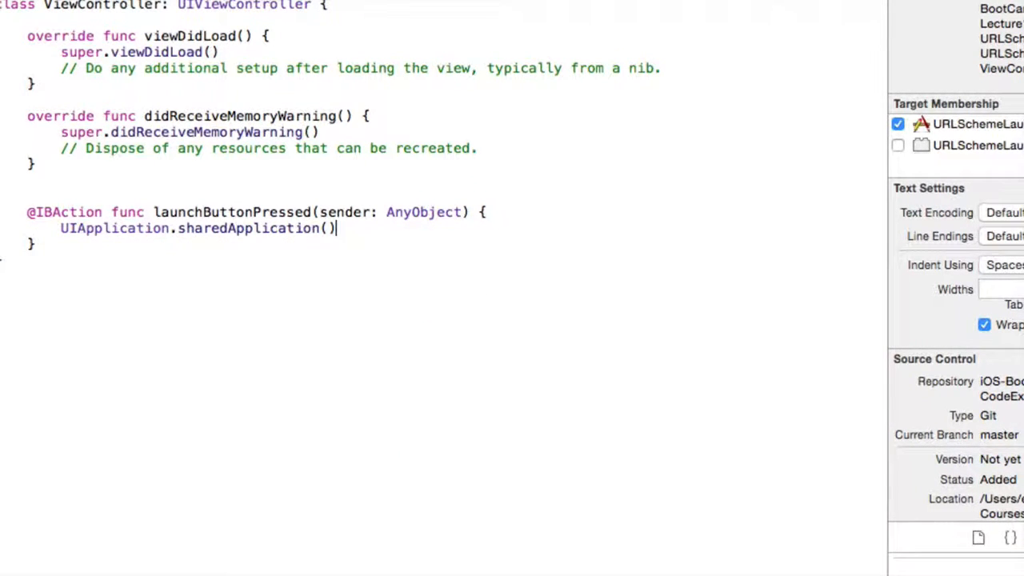
text(.openURL)
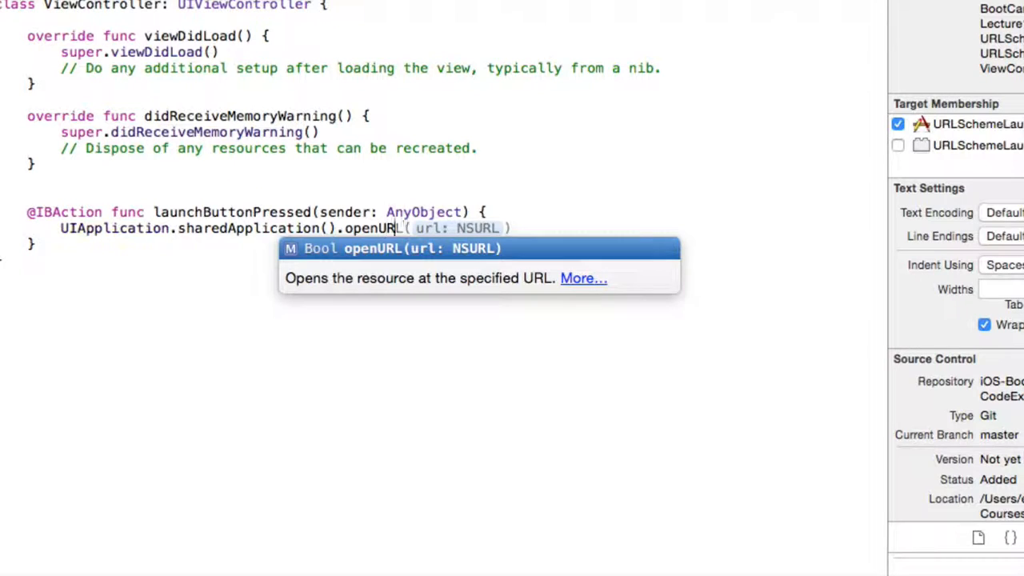
text((NSString)
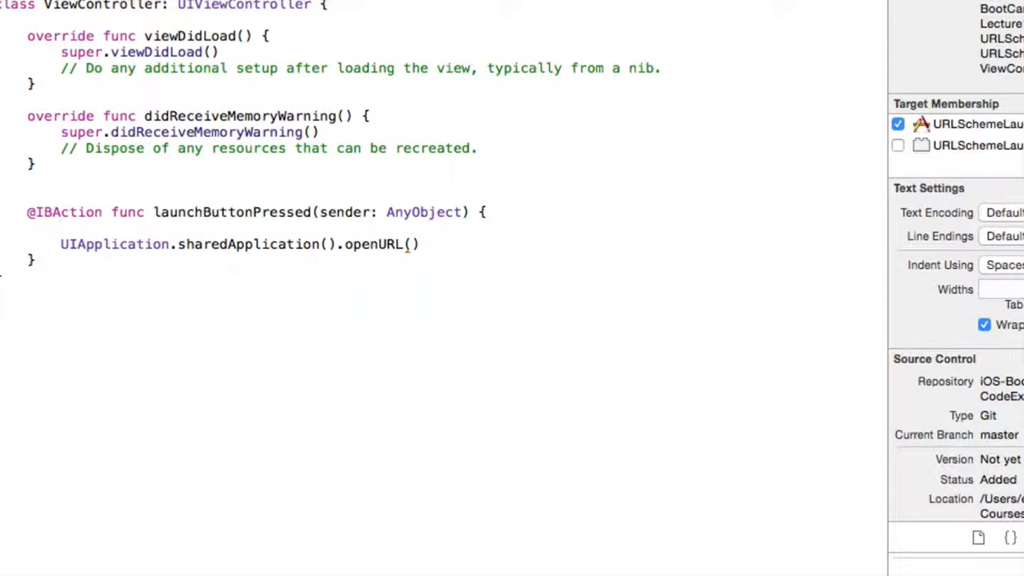
Declare let url = NSURL(string: "mycustomurl") and pass url to openURL
text(let u)
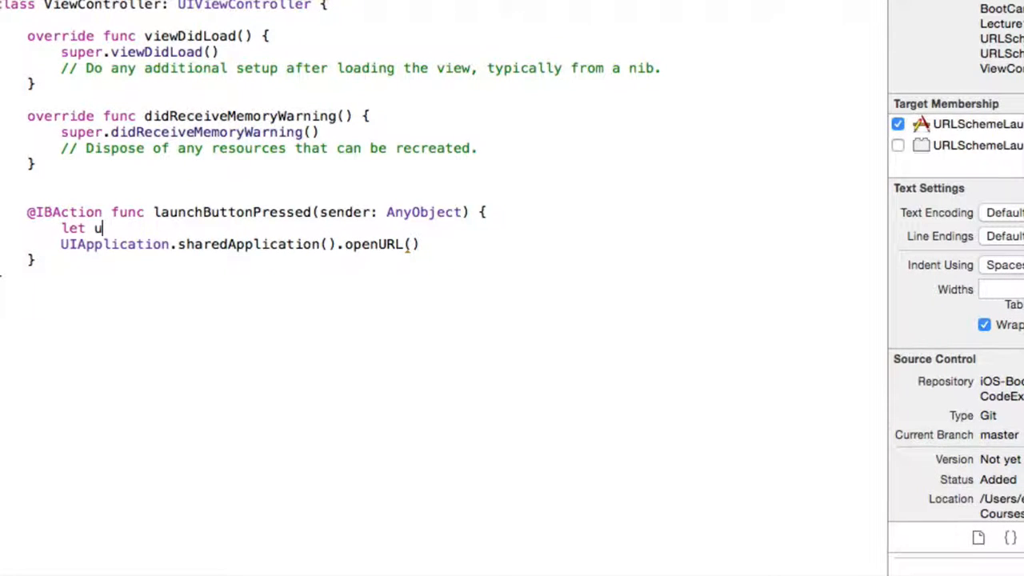
text(url = NSString)
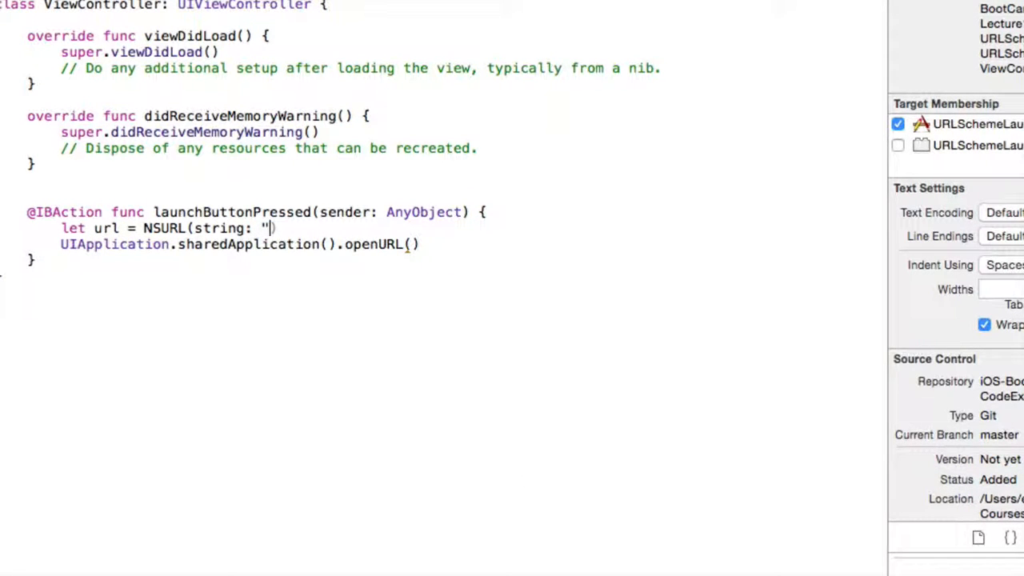
text(mycustom)
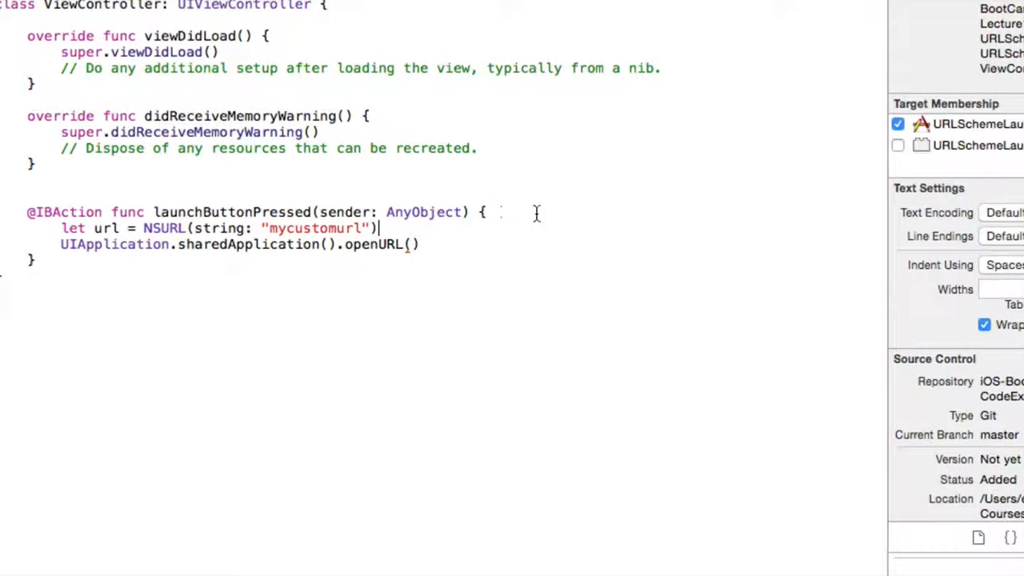
text(url)
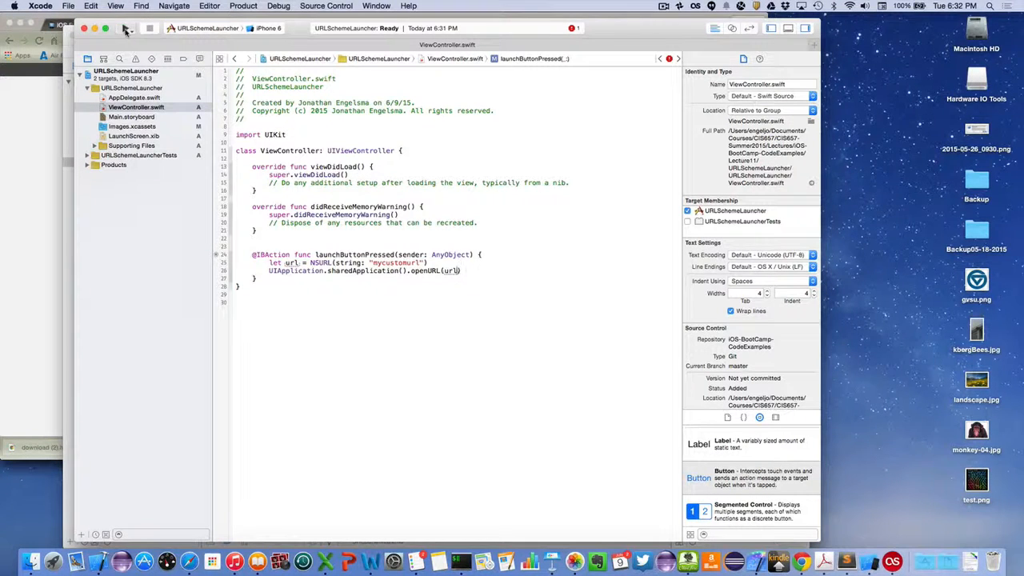
Build and run with url force-unwrapped, then extend the URL string toward "mycustomurl://"
click(124, 31)
text(!)
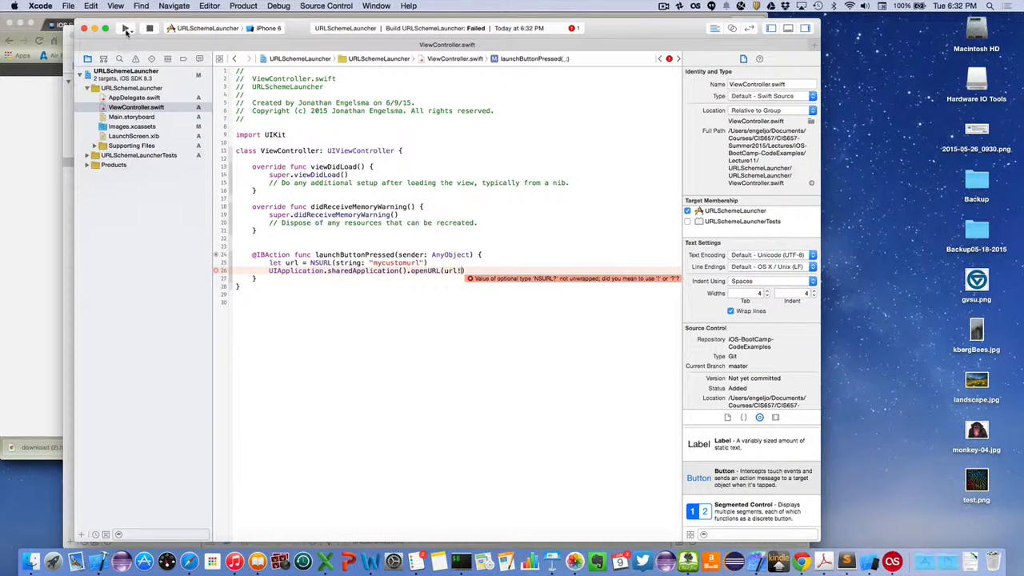
click(125, 29)
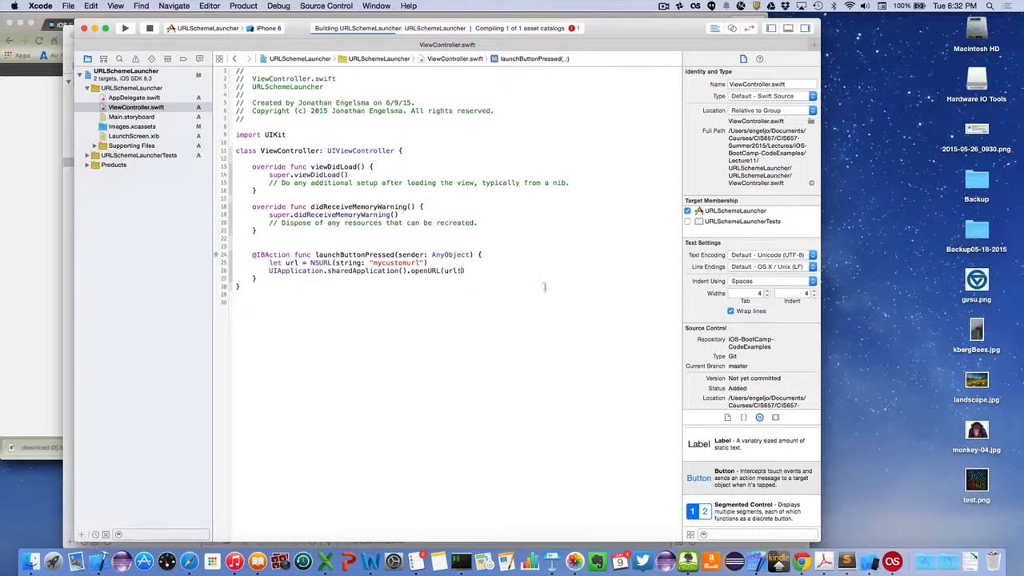
click(122, 32)
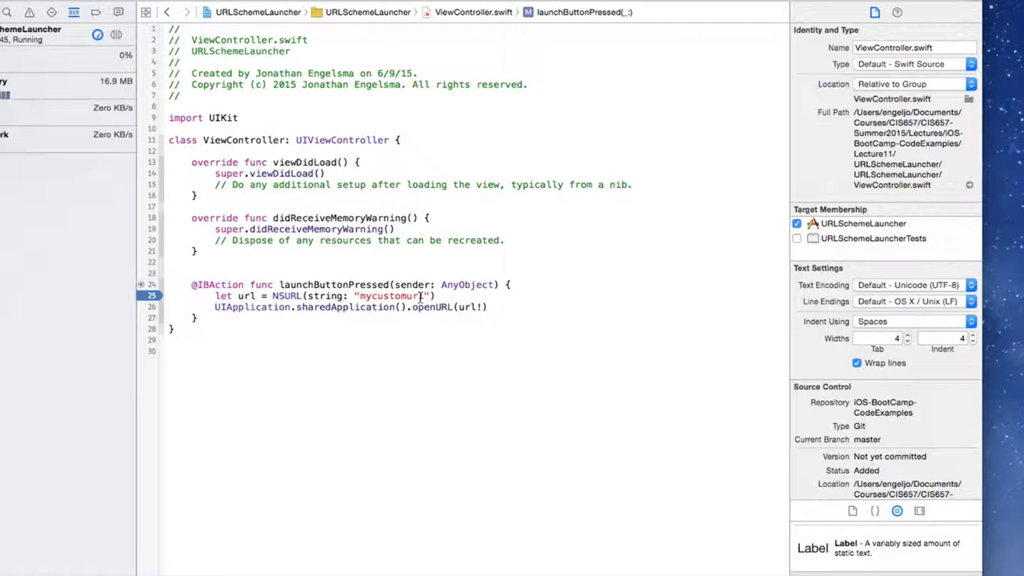
text(://)
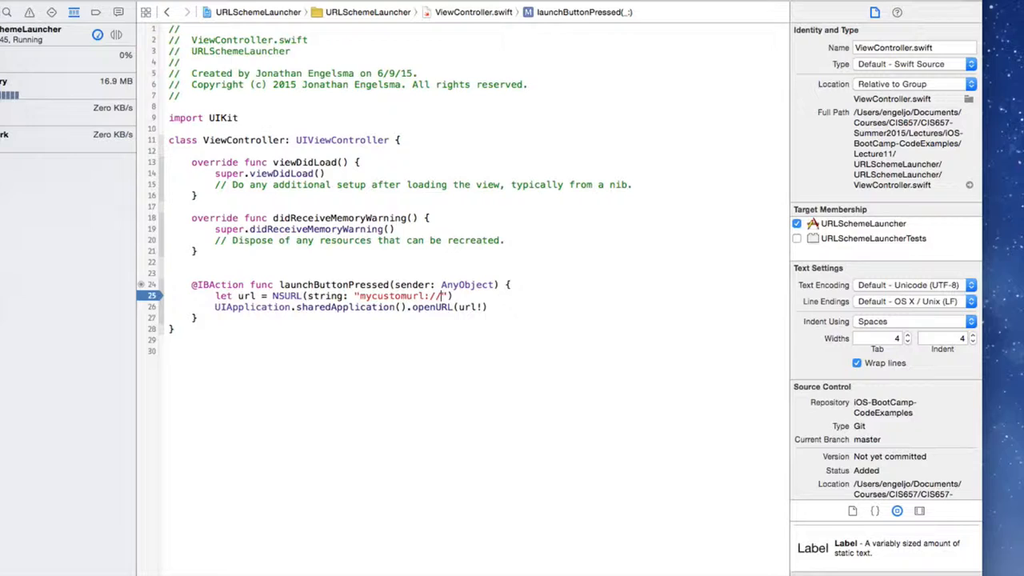